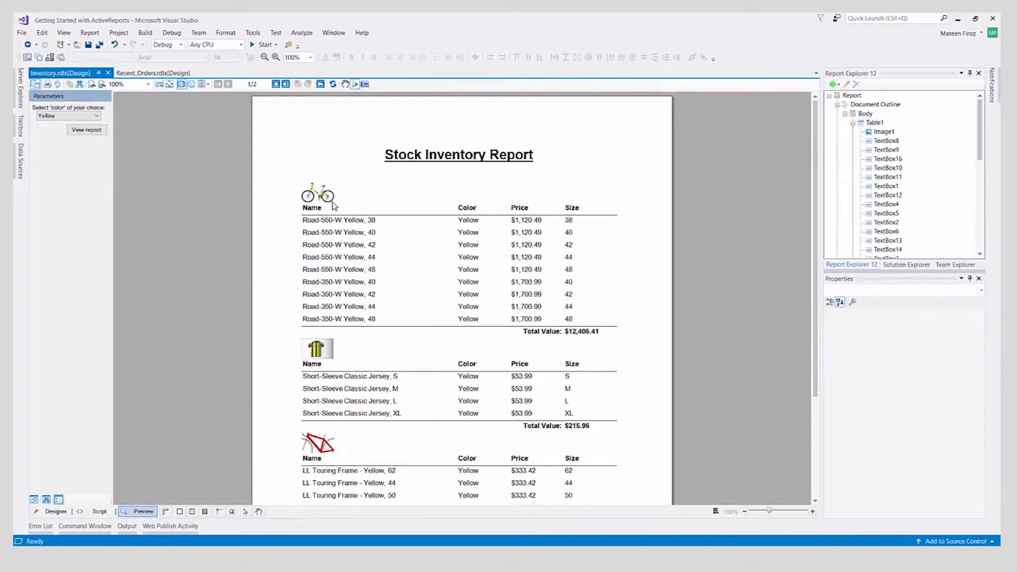
mouse_move(326, 249)
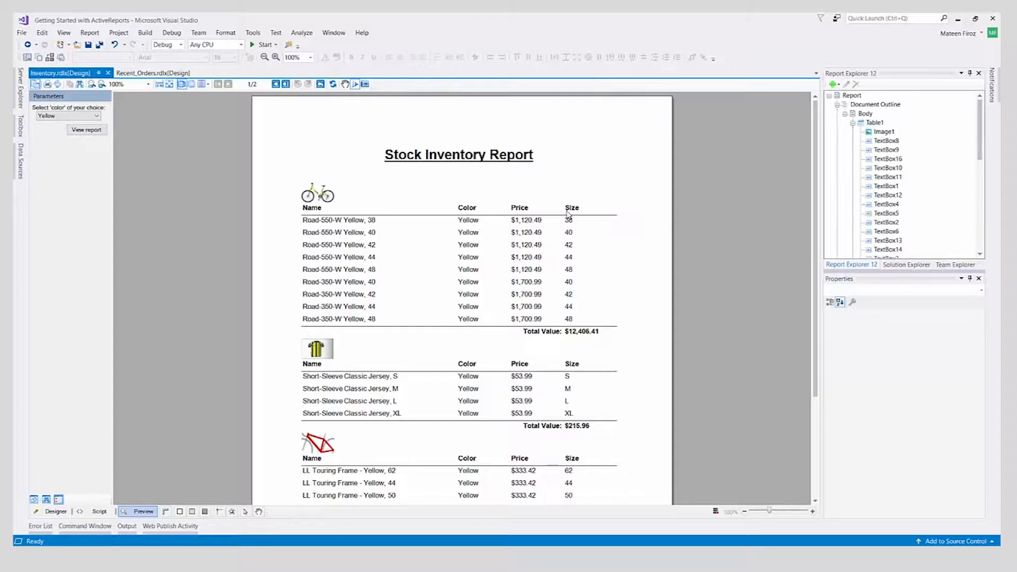
mouse_move(581, 308)
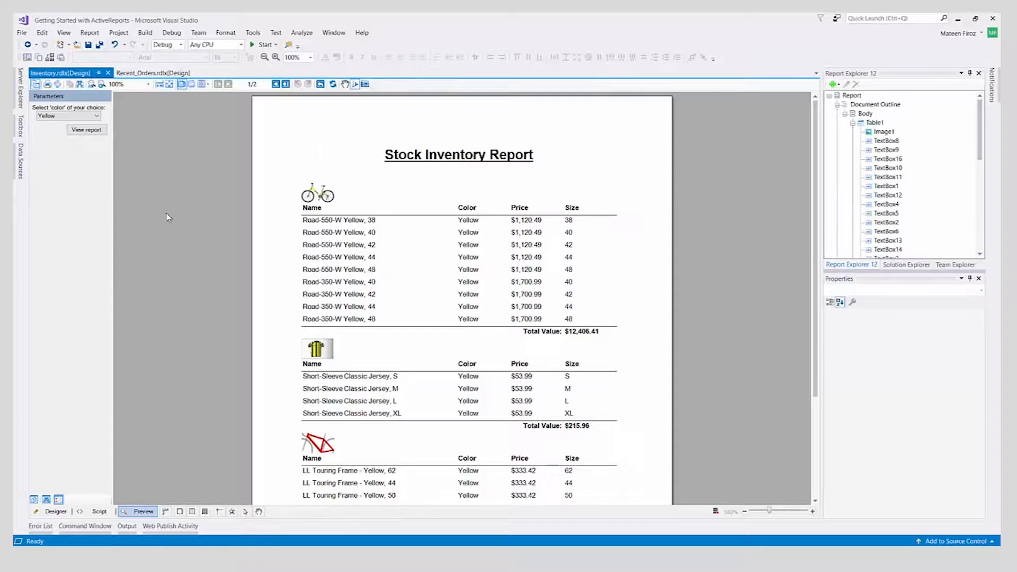
Dock the Recent_Orders.rdlx design beside Inventory.rdlx in a vertical tab group
click(153, 73)
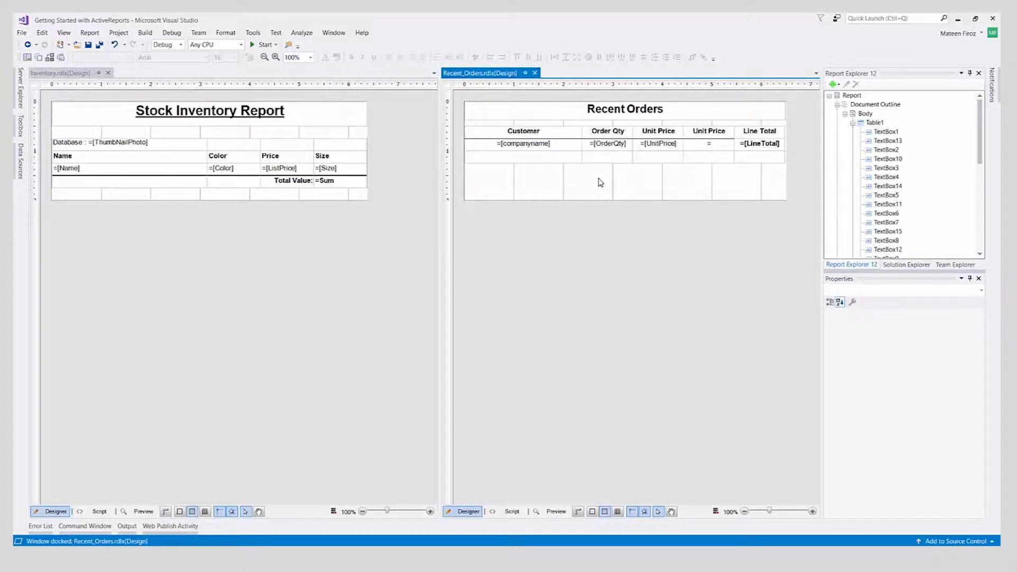
mouse_move(532, 453)
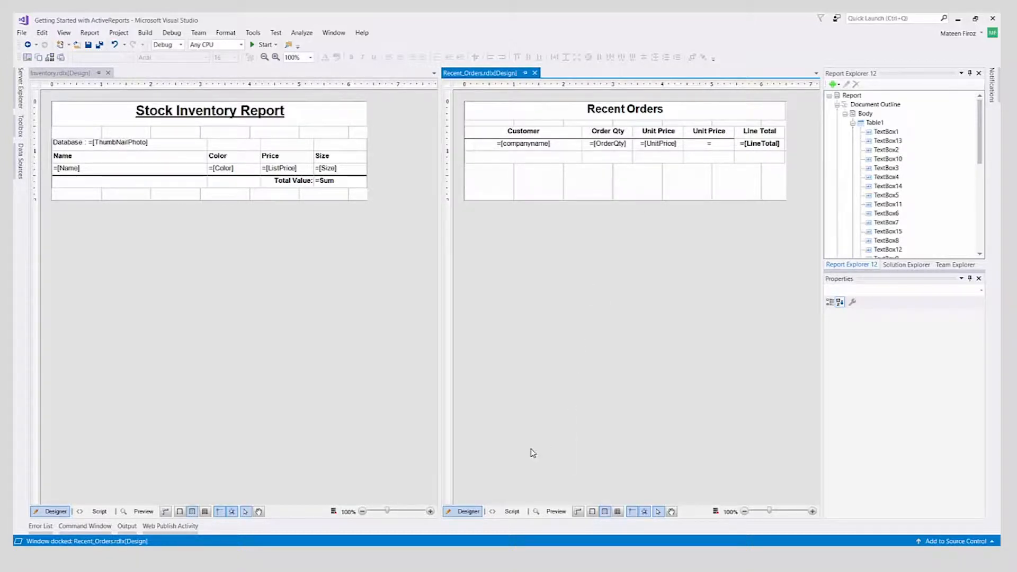
Preview Recent Orders, switch it back to Designer, then preview the Inventory report
click(555, 511)
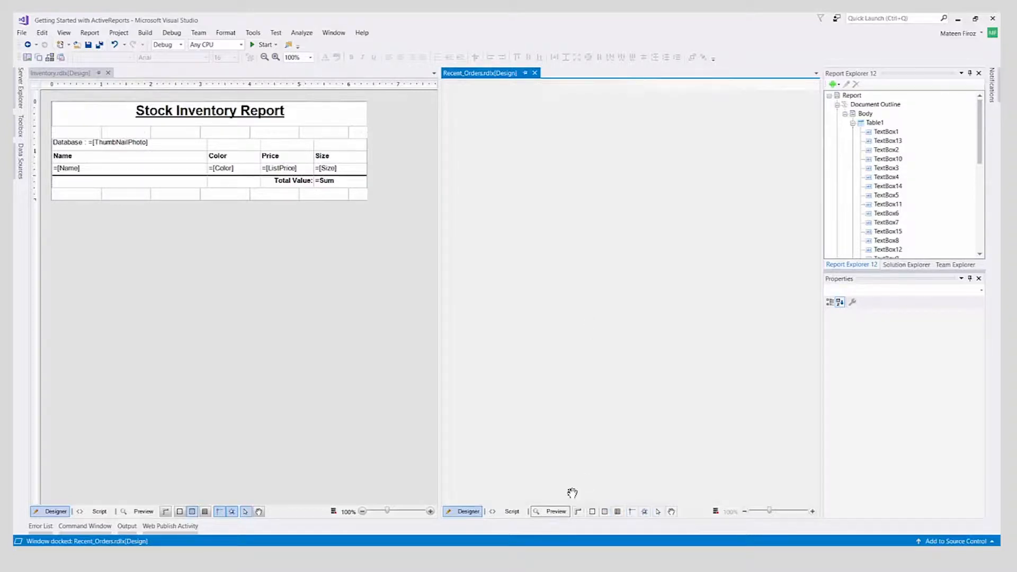
click(555, 511)
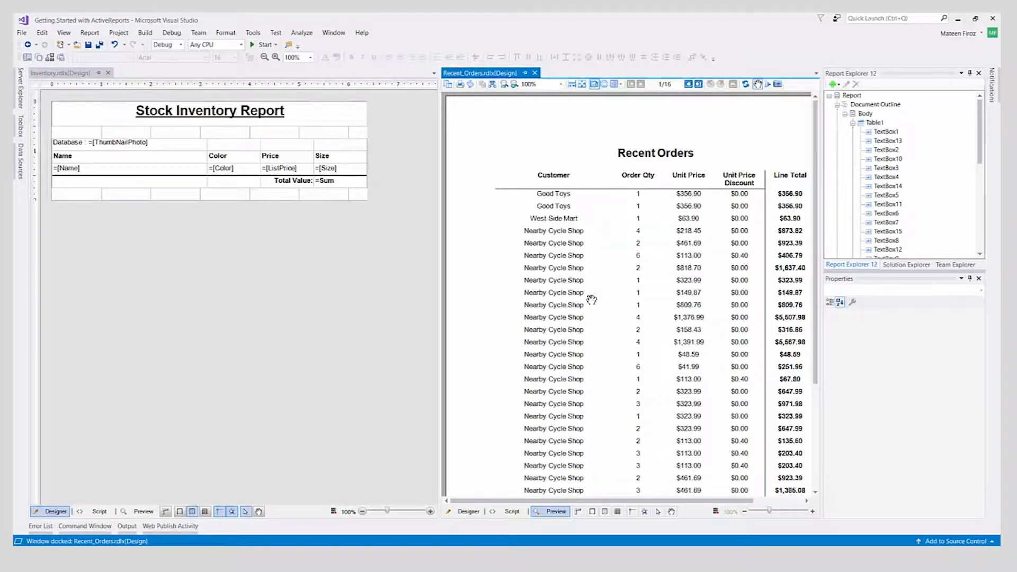
mouse_move(763, 241)
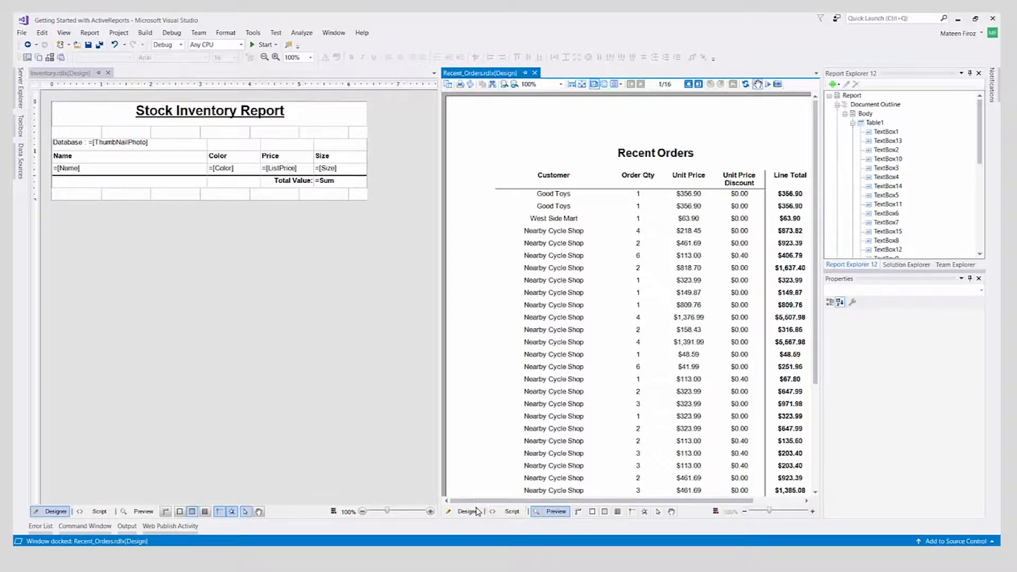
click(465, 511)
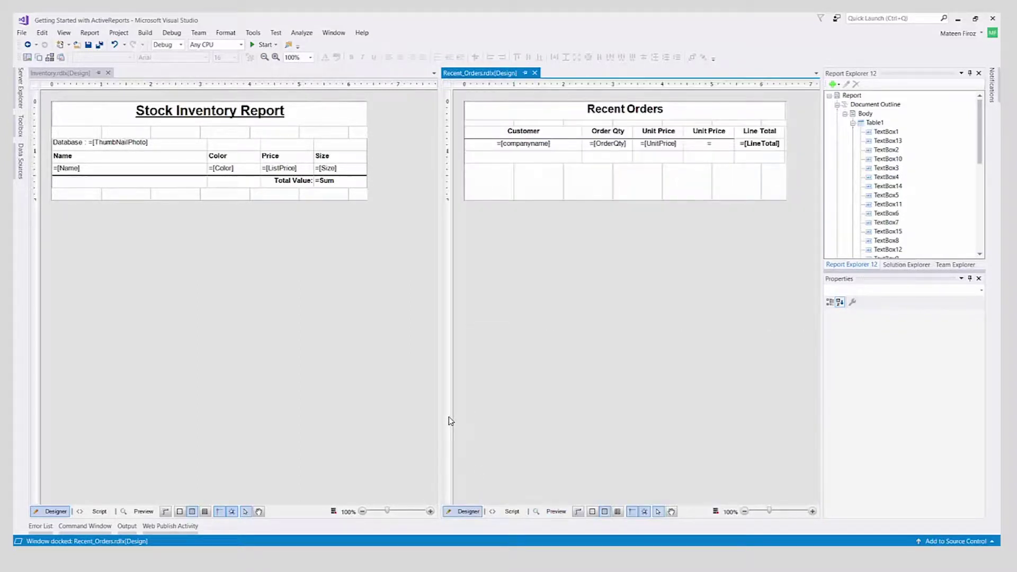
mouse_move(451, 372)
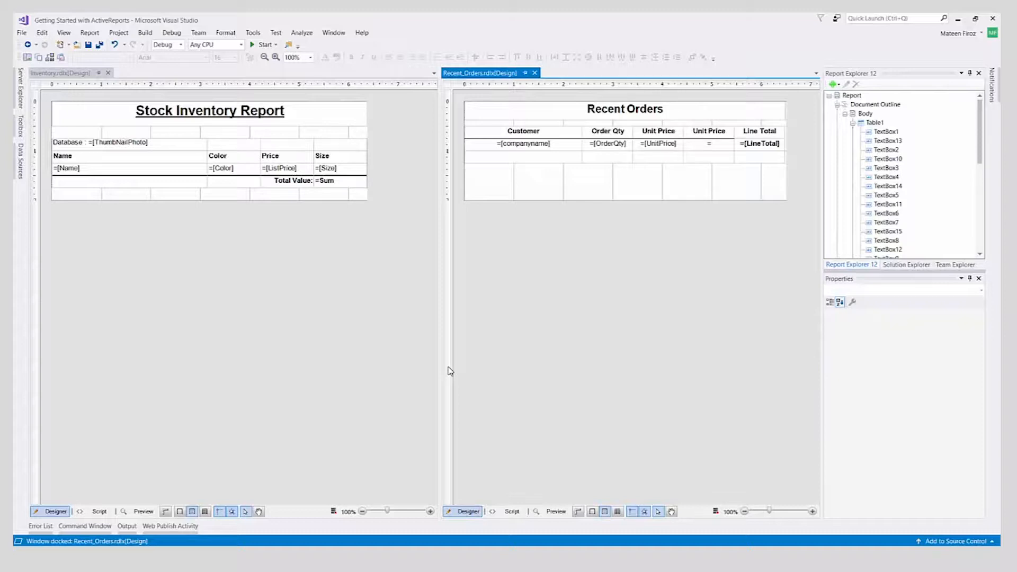
mouse_move(194, 170)
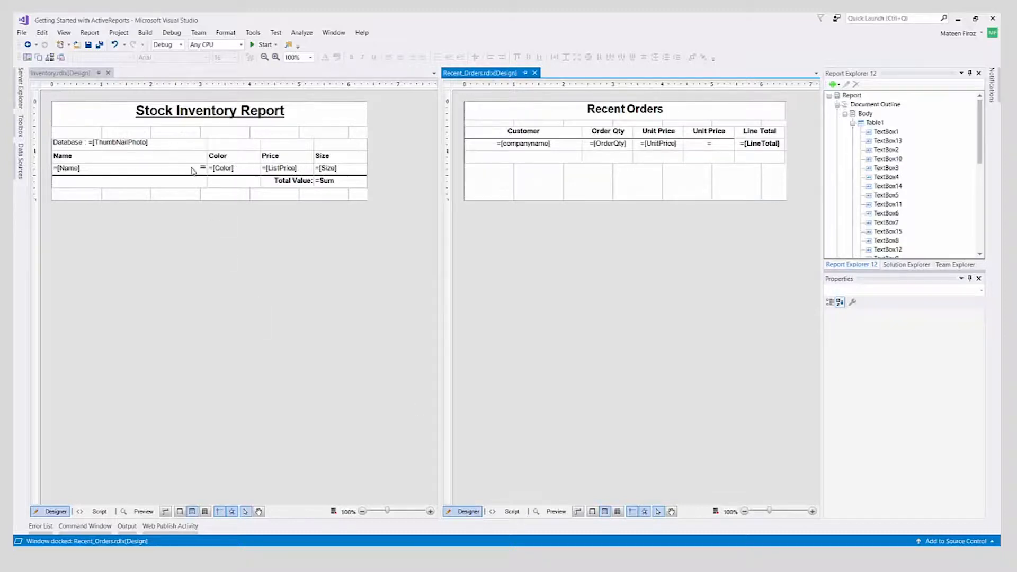
click(142, 512)
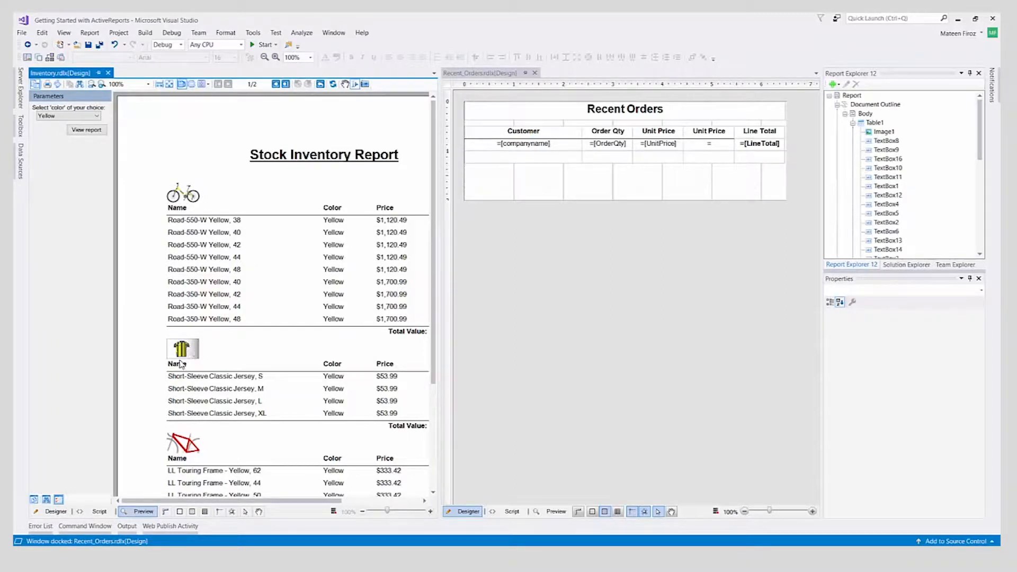
mouse_move(211, 434)
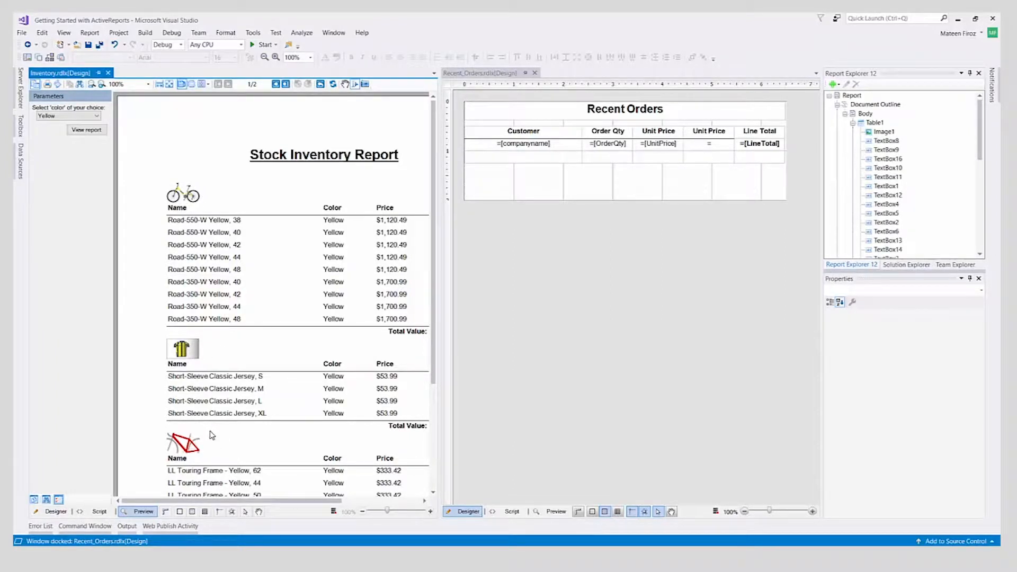
mouse_move(224, 303)
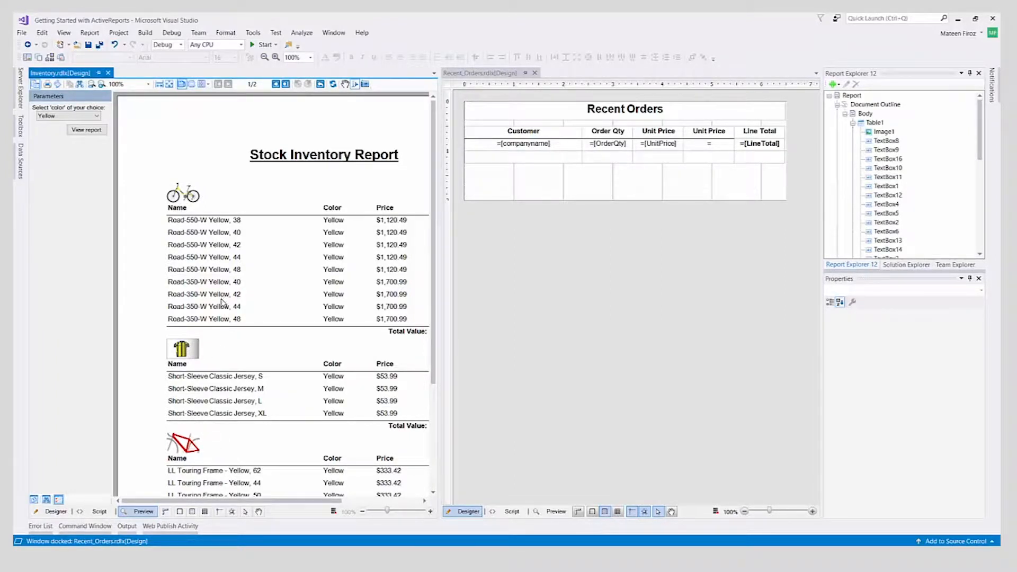
mouse_move(318, 312)
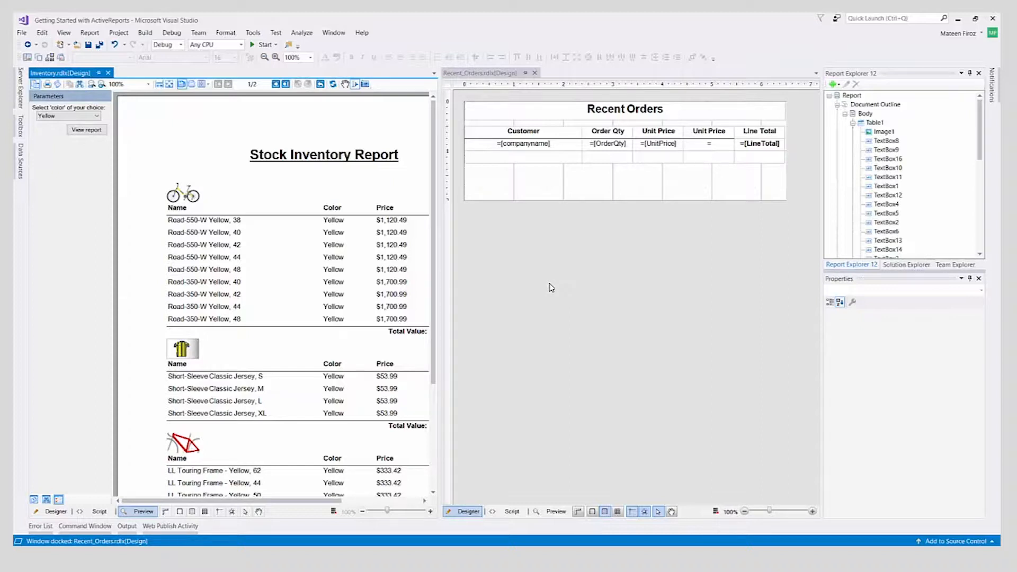
mouse_move(402, 300)
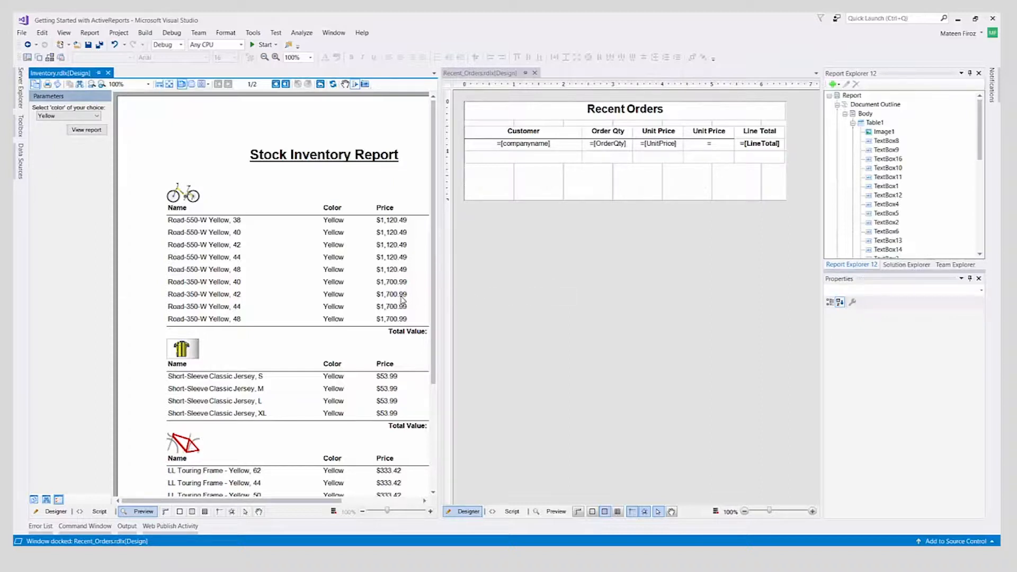
mouse_move(610, 295)
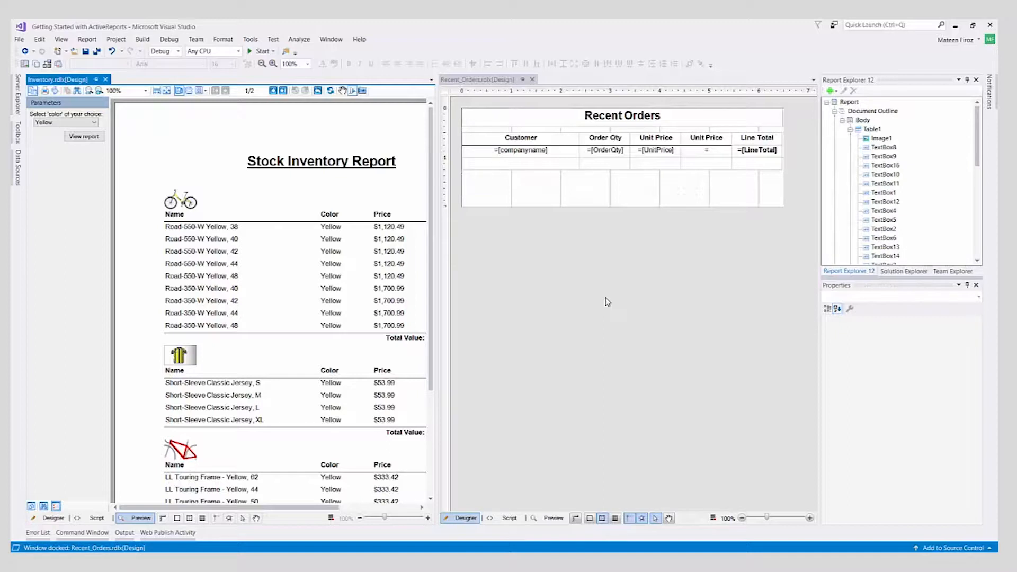
mouse_move(741, 197)
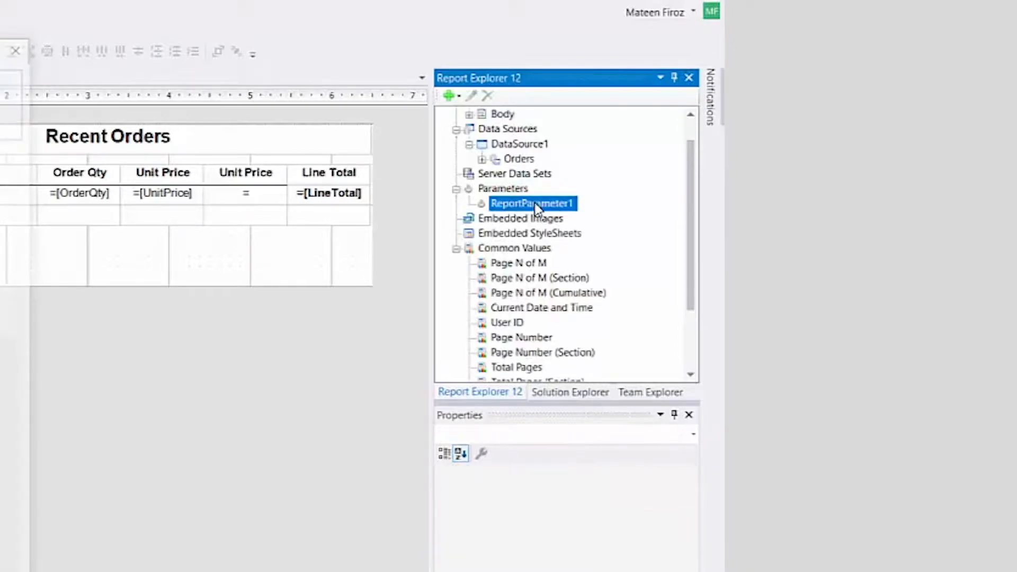
Rename the new report parameter to ProductID, keep String type, and mark it Hidden
double_click(533, 203)
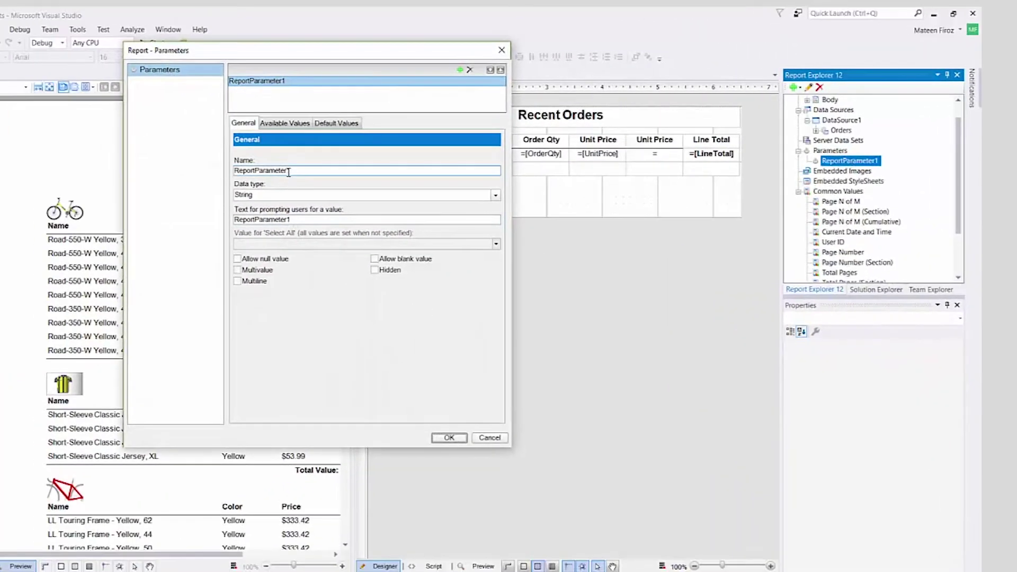
text(Pi)
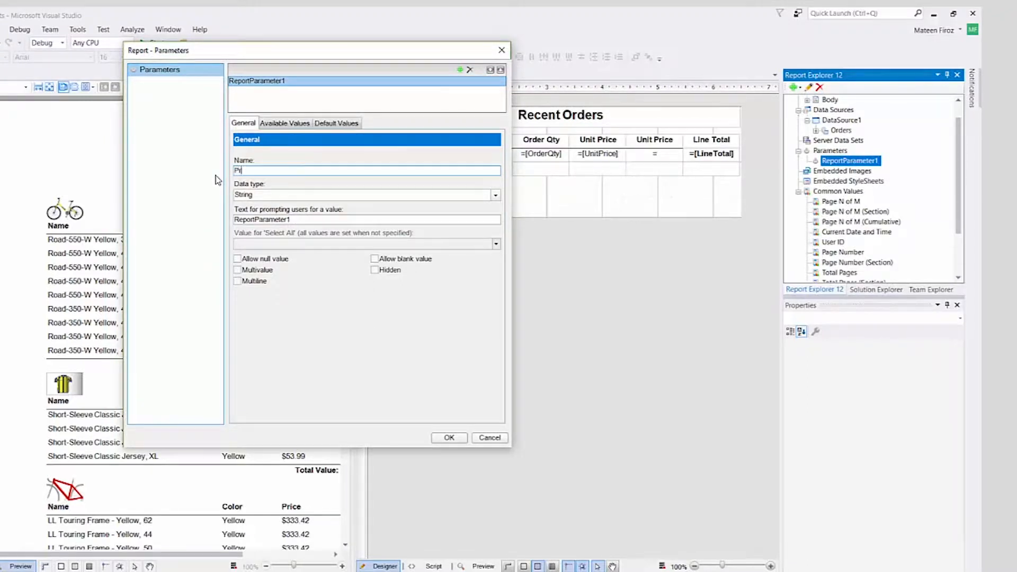
text(ProductID)
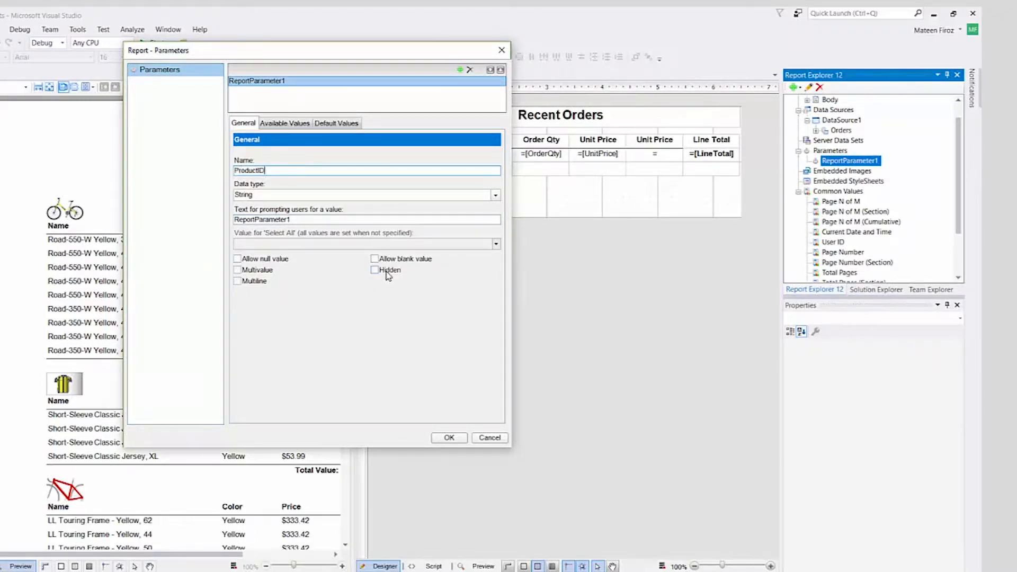
click(374, 270)
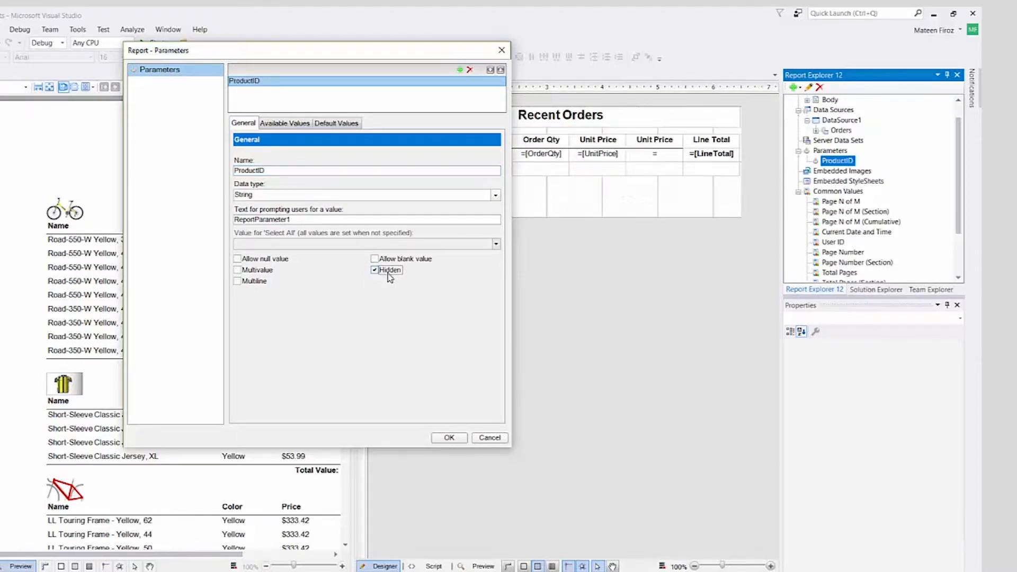
mouse_move(380, 105)
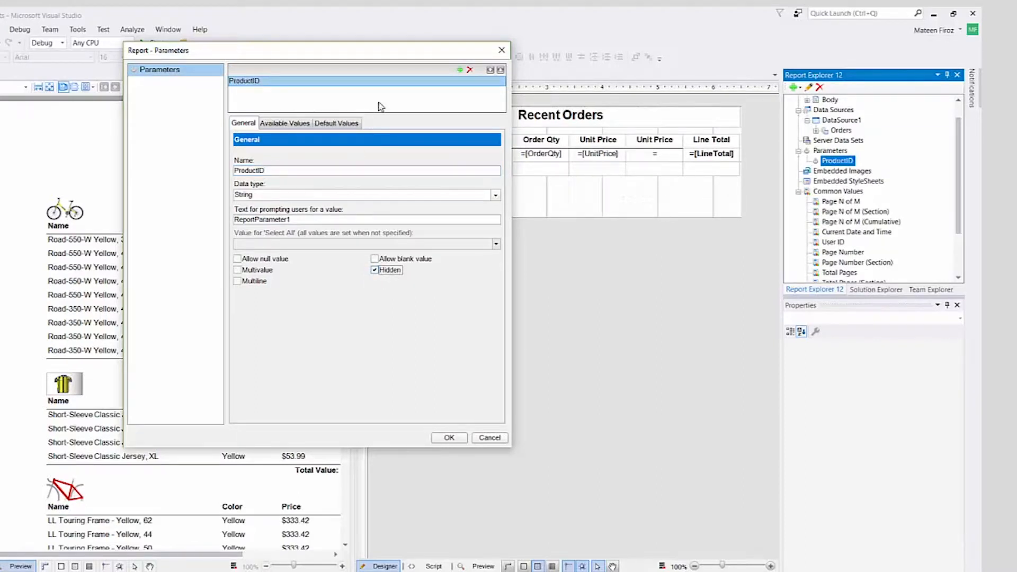
Add a hidden ProductName parameter and confirm the parameters with OK
click(459, 69)
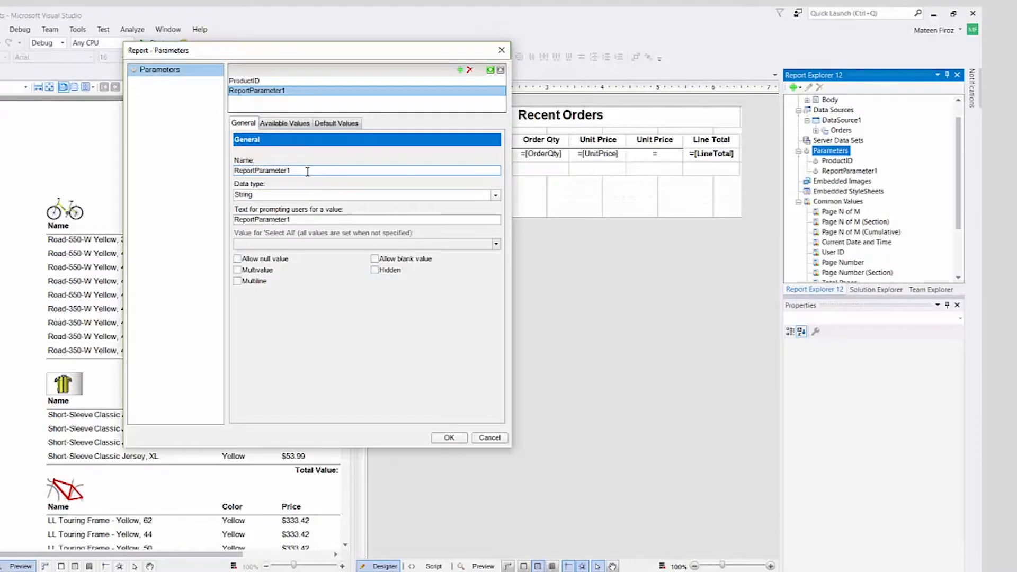
text(ProductName)
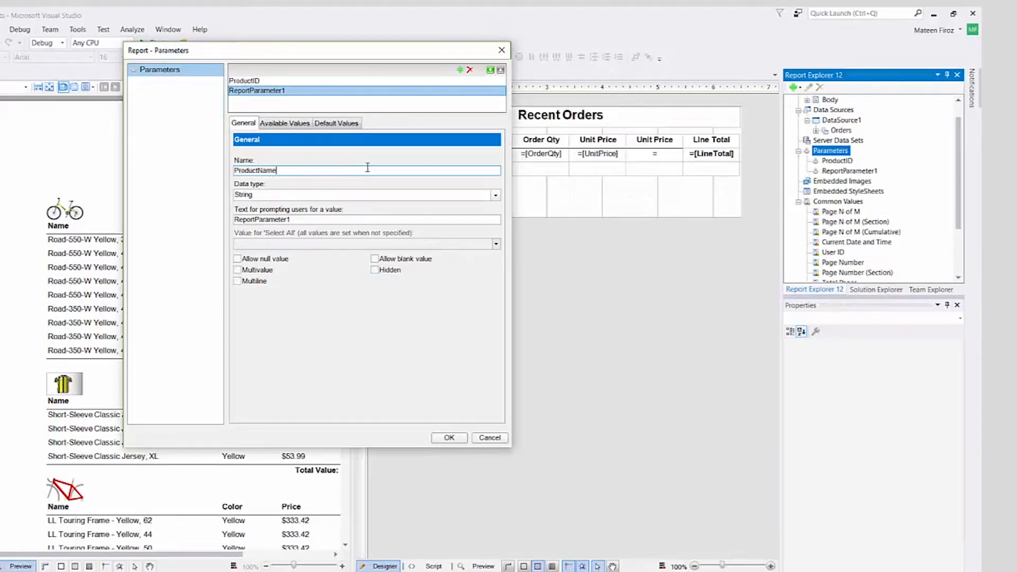
mouse_move(363, 188)
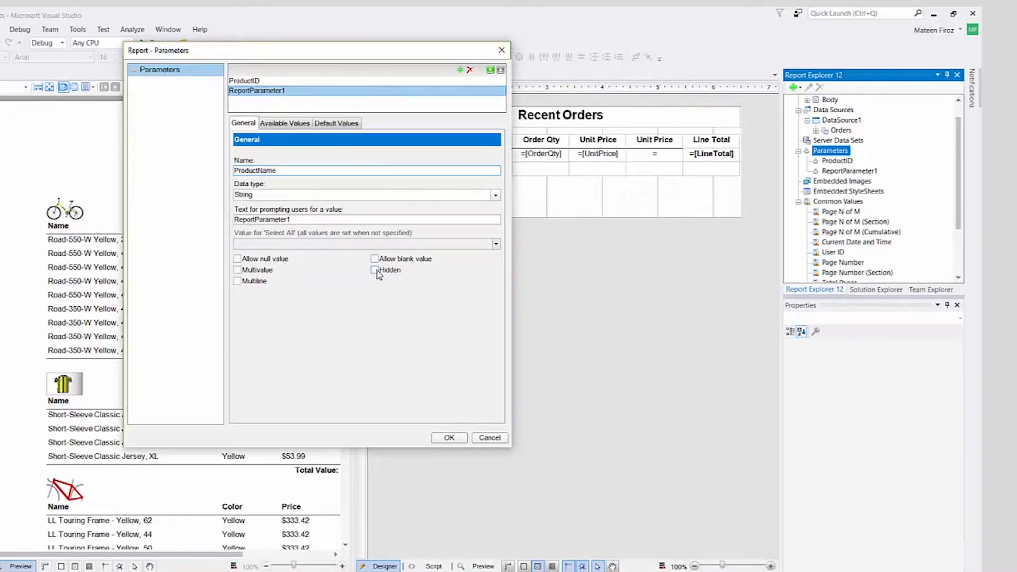
click(375, 270)
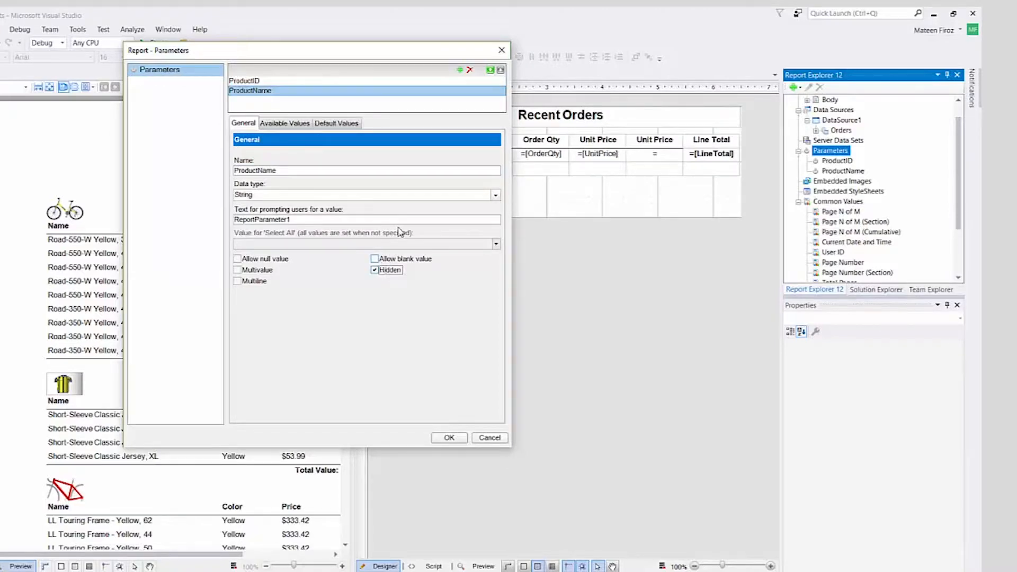
mouse_move(448, 439)
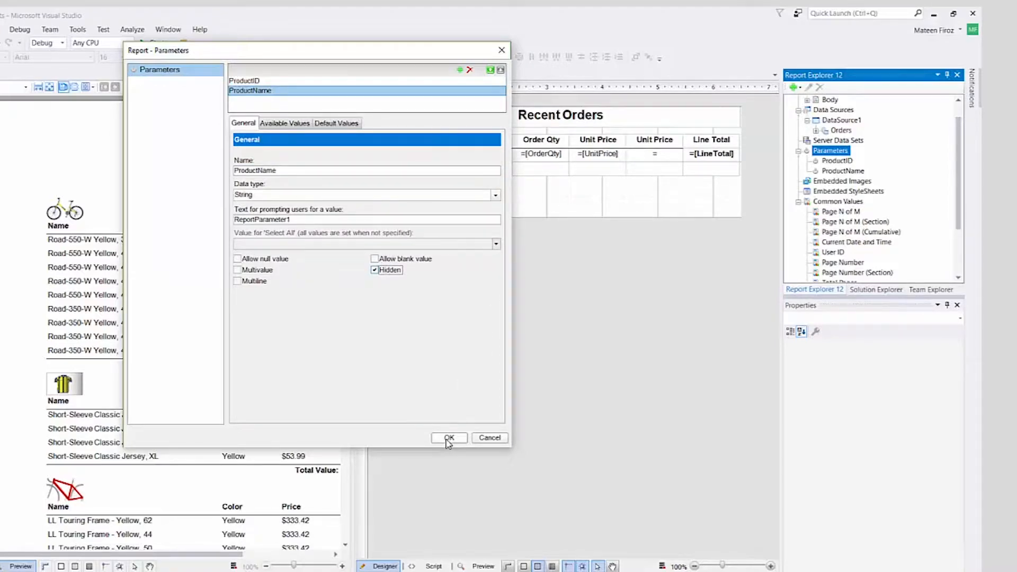
click(448, 437)
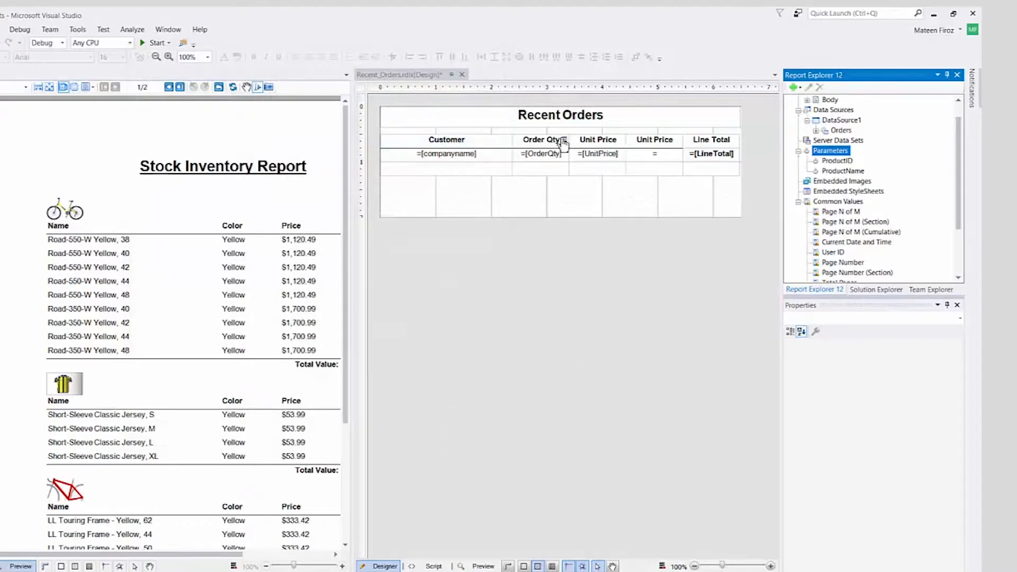
click(560, 115)
text(=")
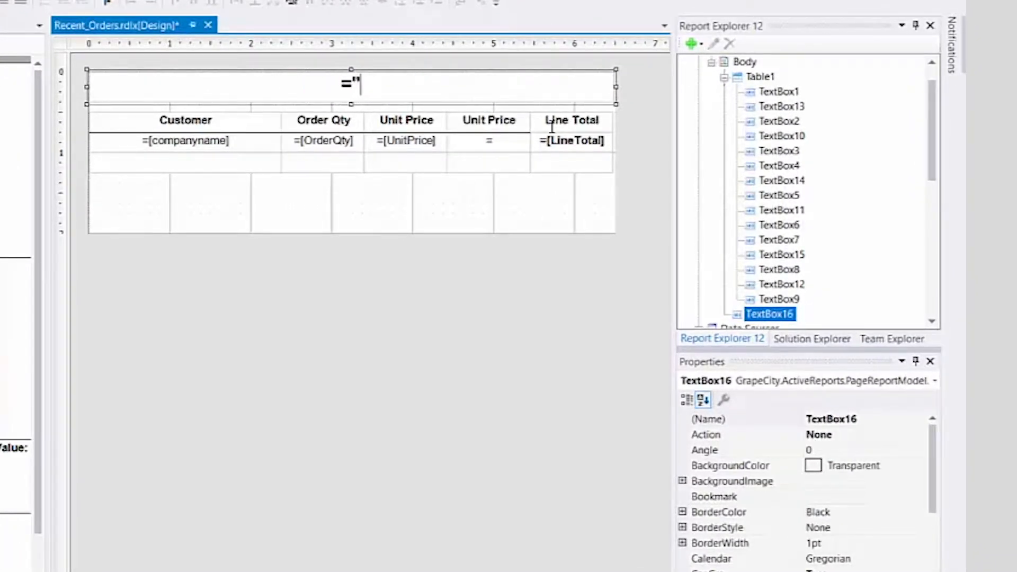
text(Recent)
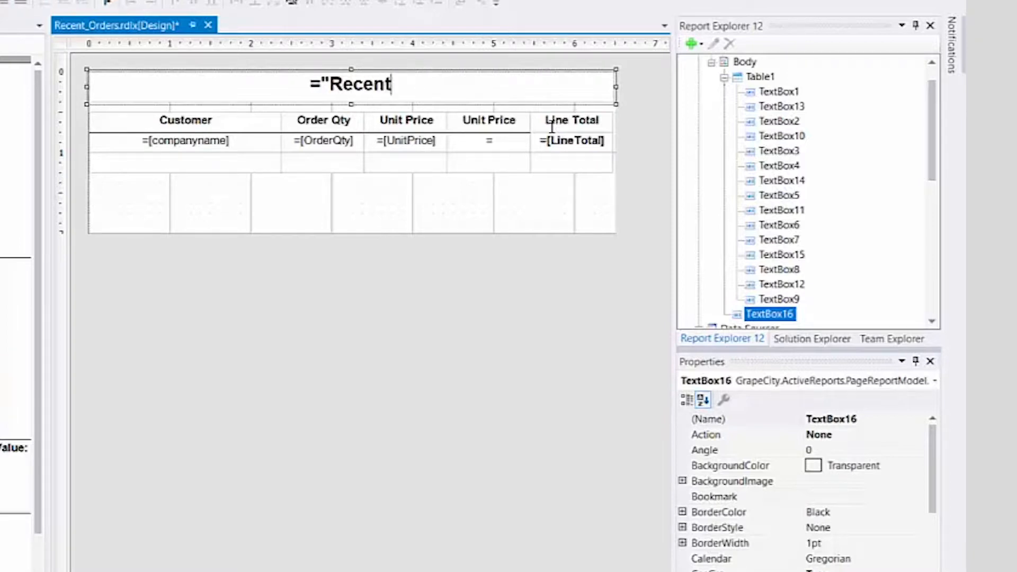
text(Orders for)
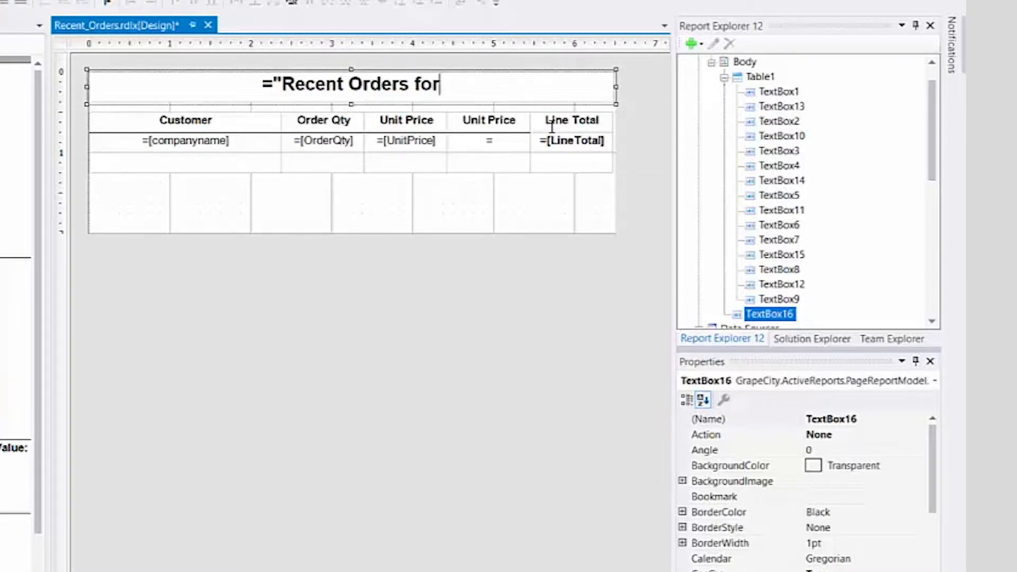
text('")
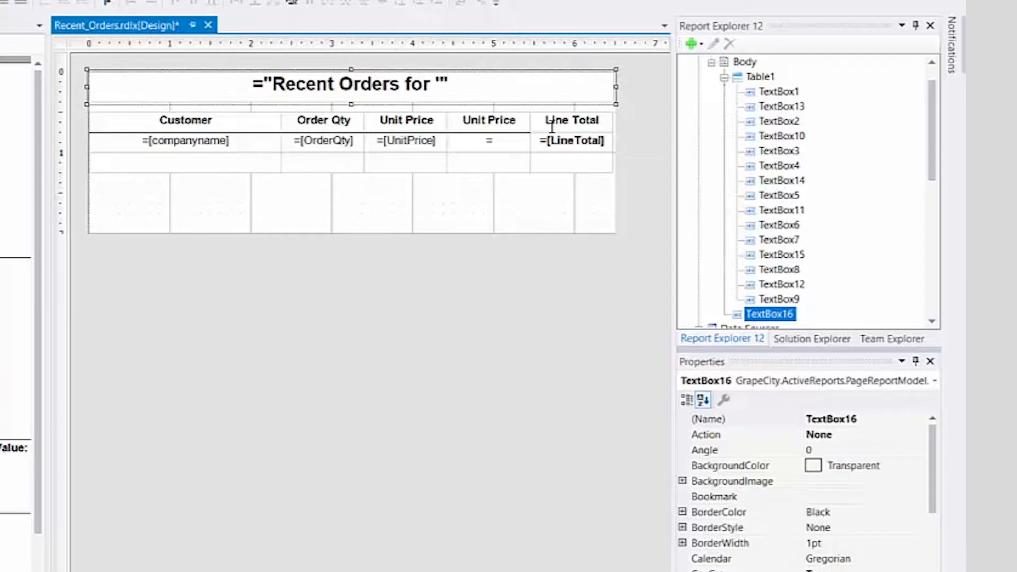
text(& [@)
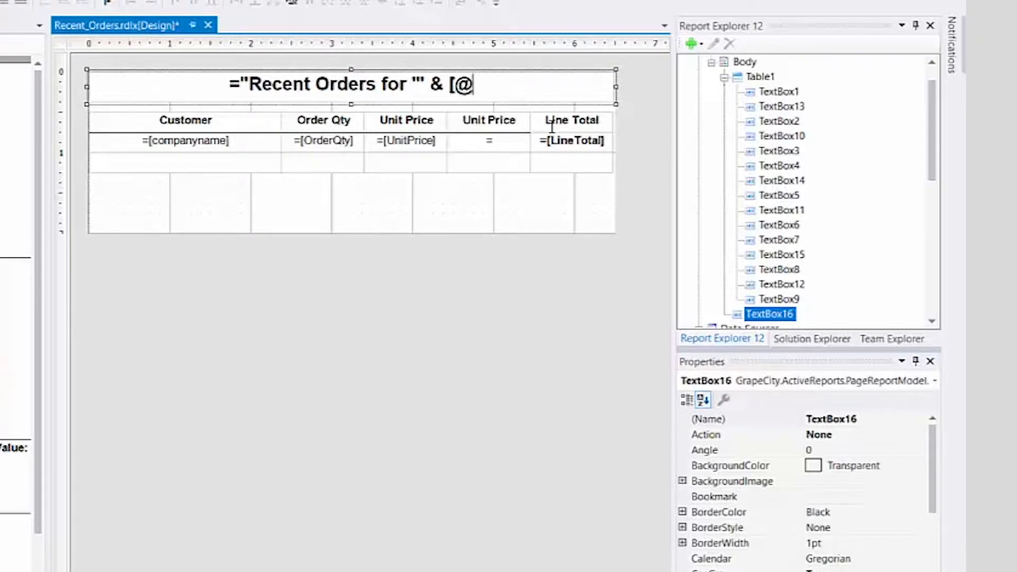
text(ProductName] &)
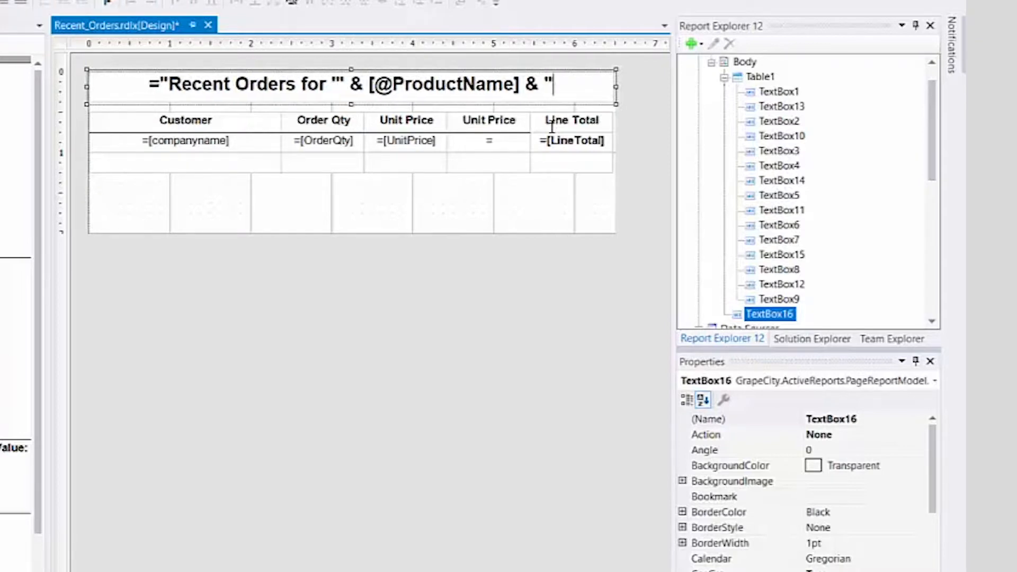
text("")
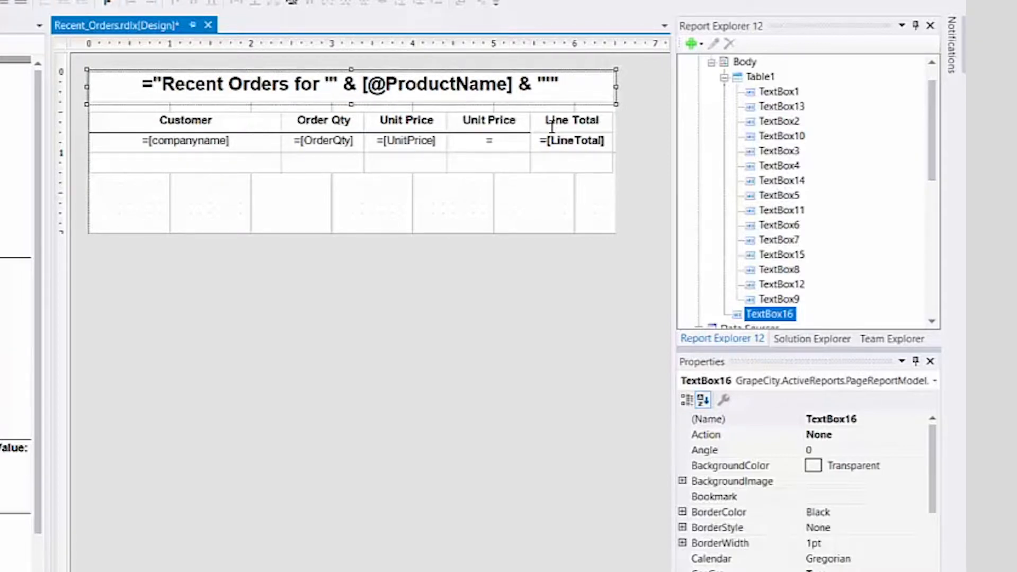
click(744, 61)
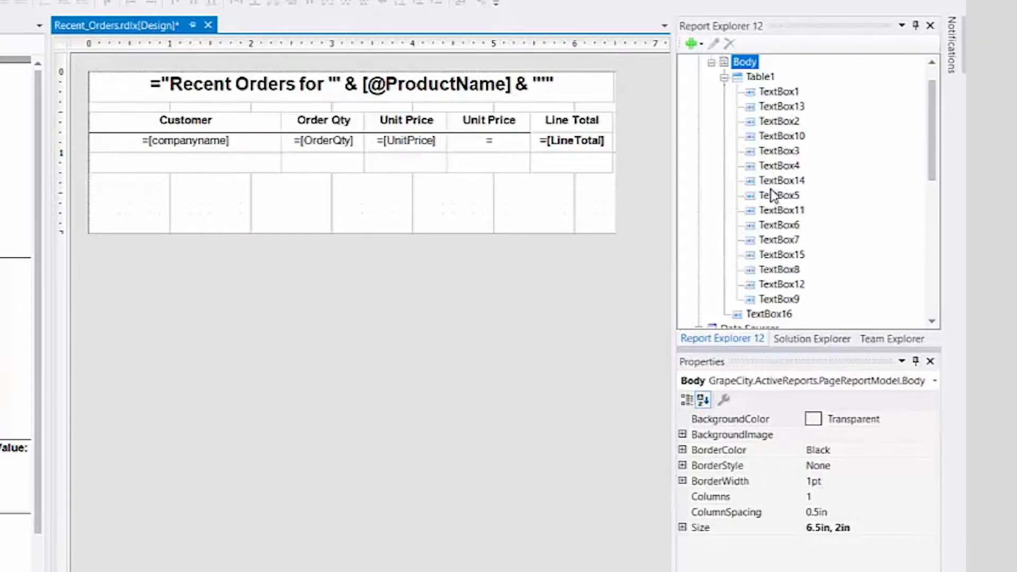
scroll(down, 3)
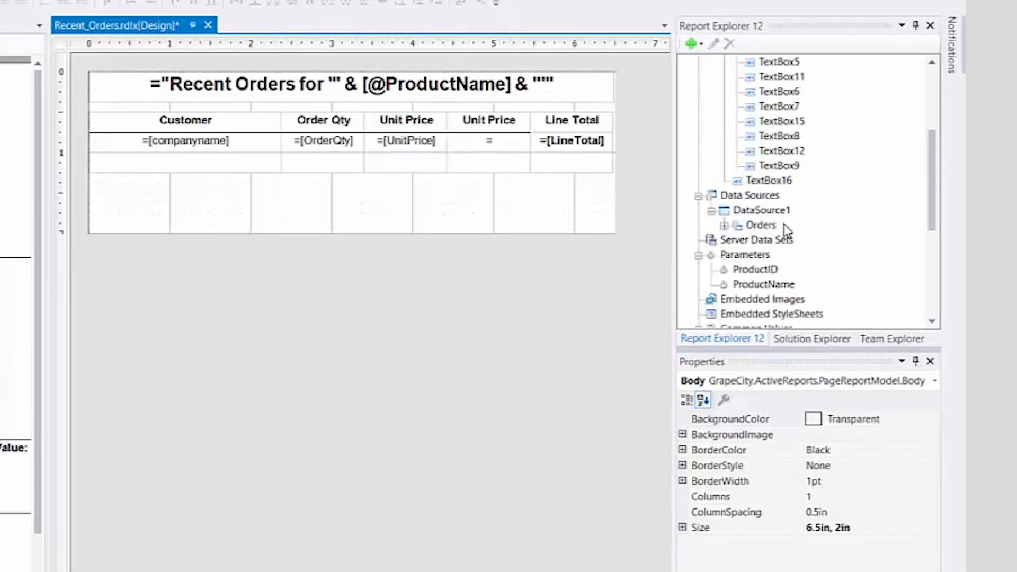
mouse_move(762, 225)
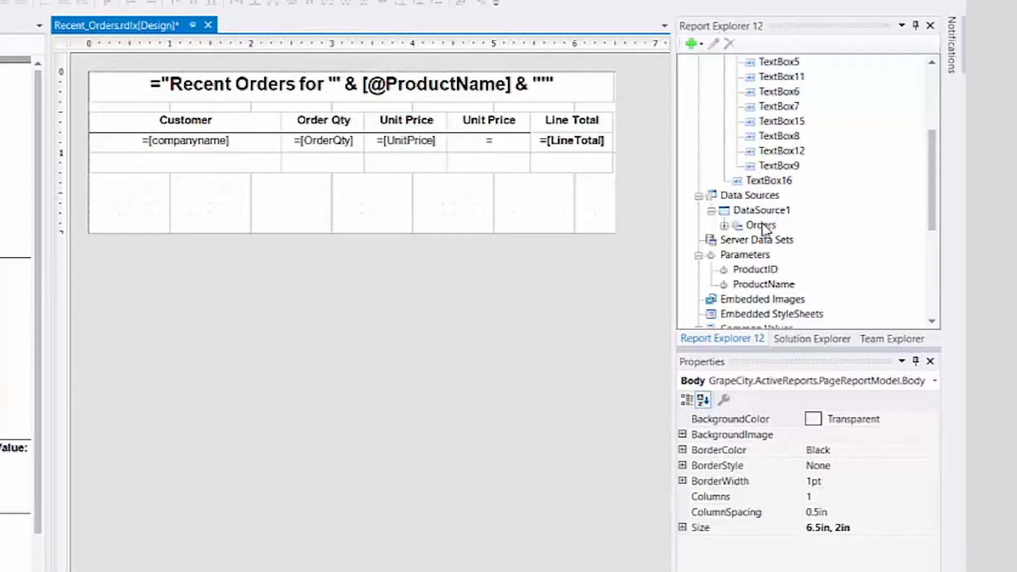
Add a QueryParameter to the Orders dataset valued =Parameters!ProductID.Value
right_click(759, 225)
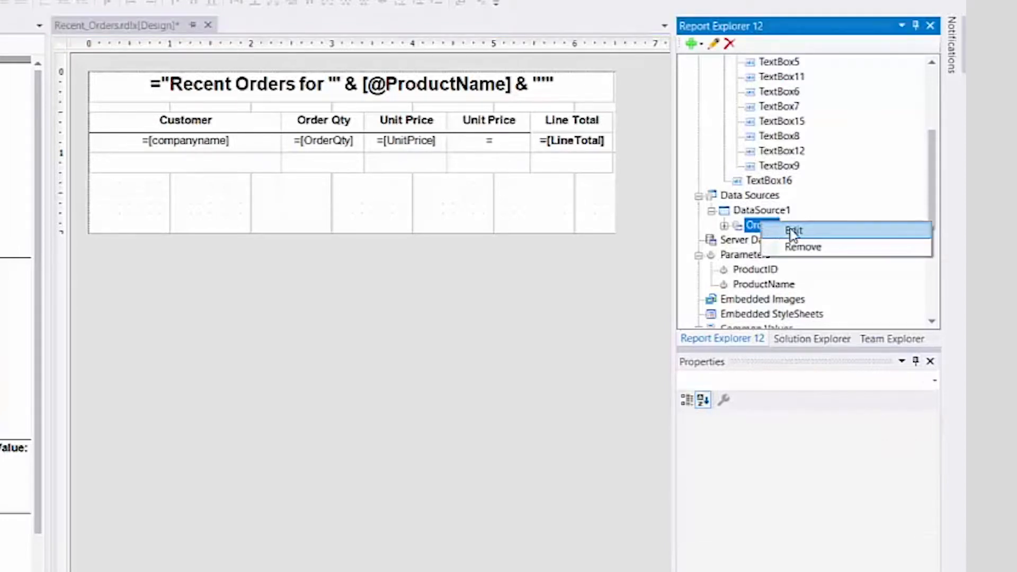
click(793, 231)
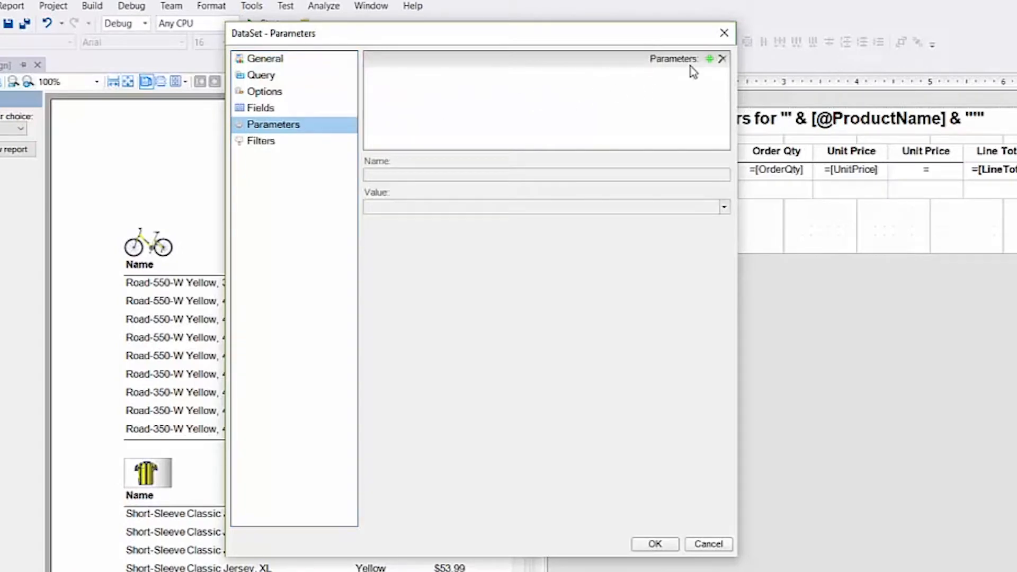
click(708, 59)
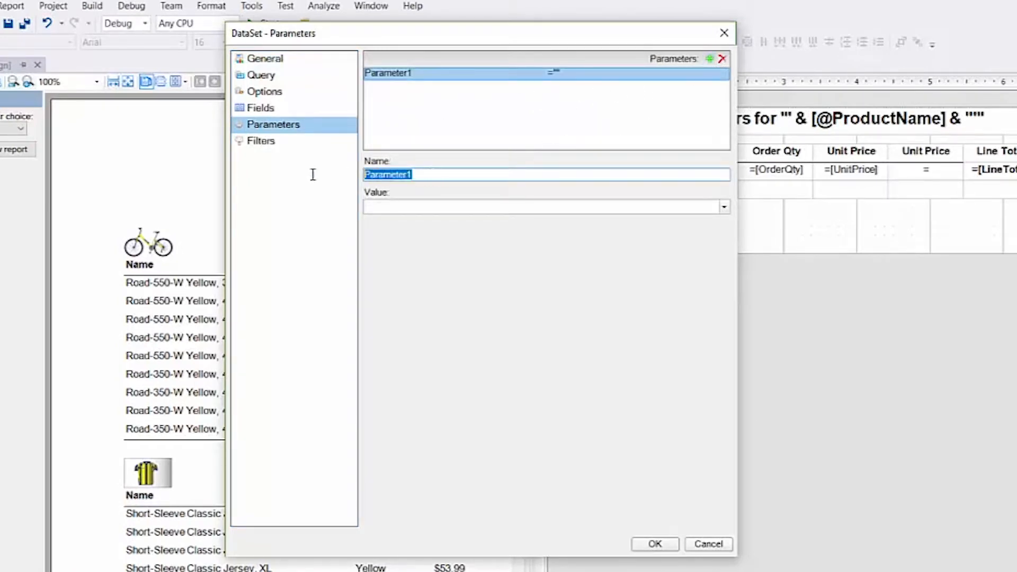
text(Query)
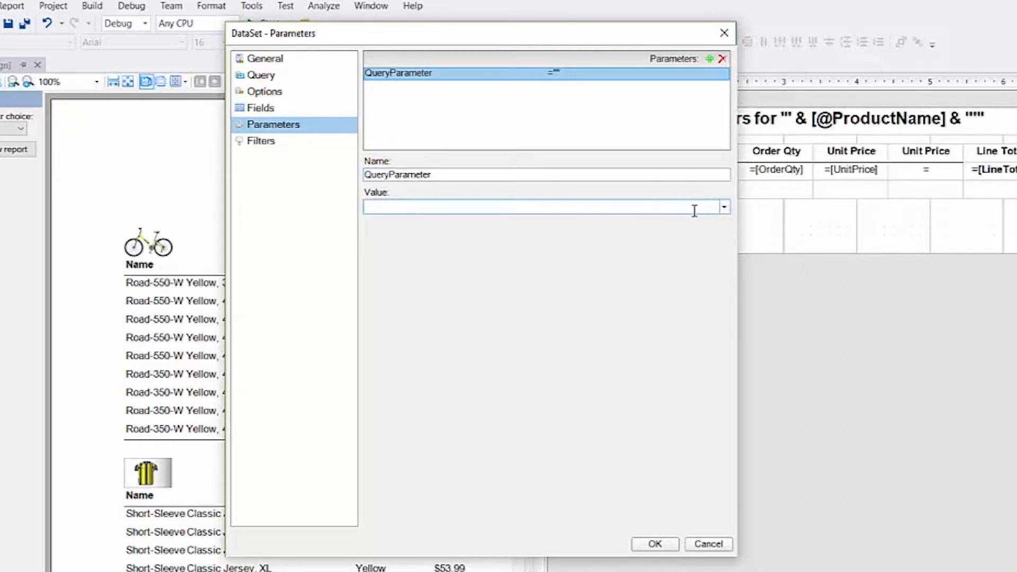
click(723, 207)
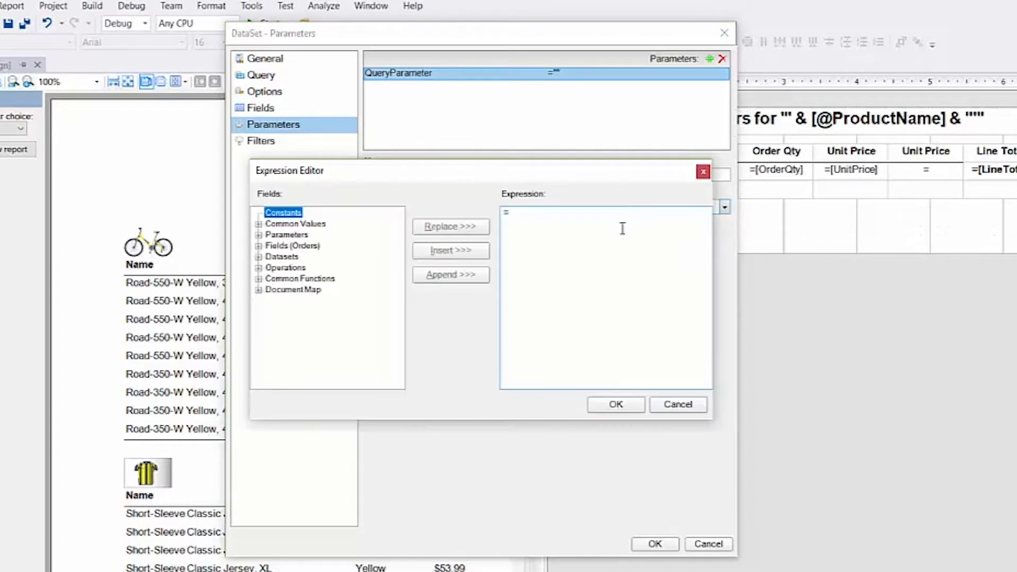
click(258, 234)
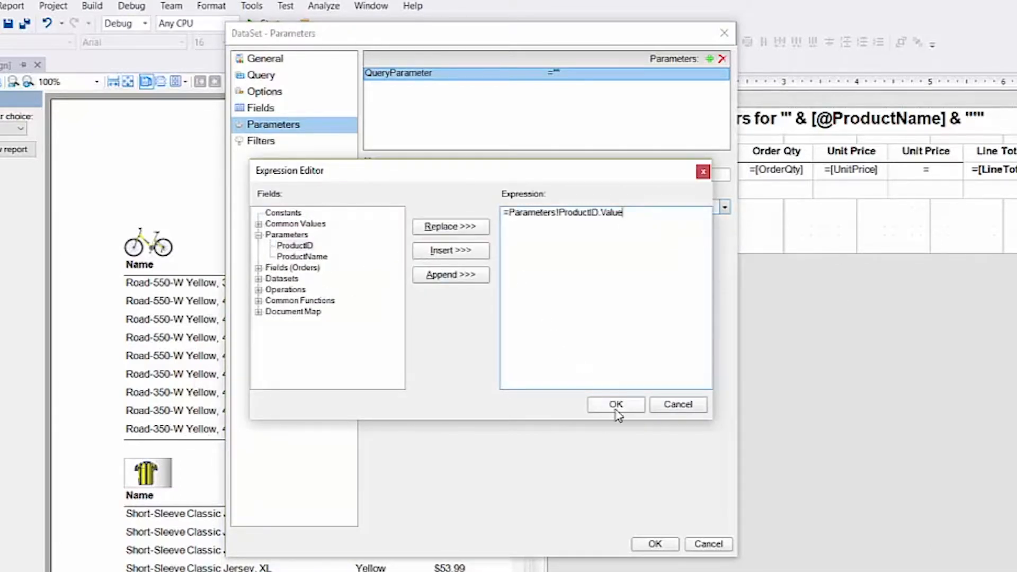
click(615, 405)
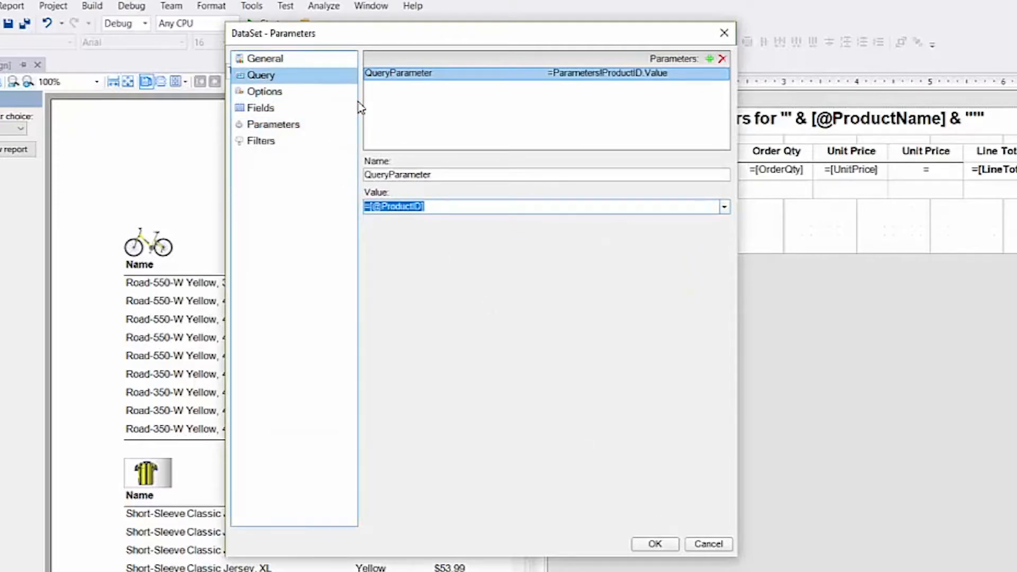
click(260, 75)
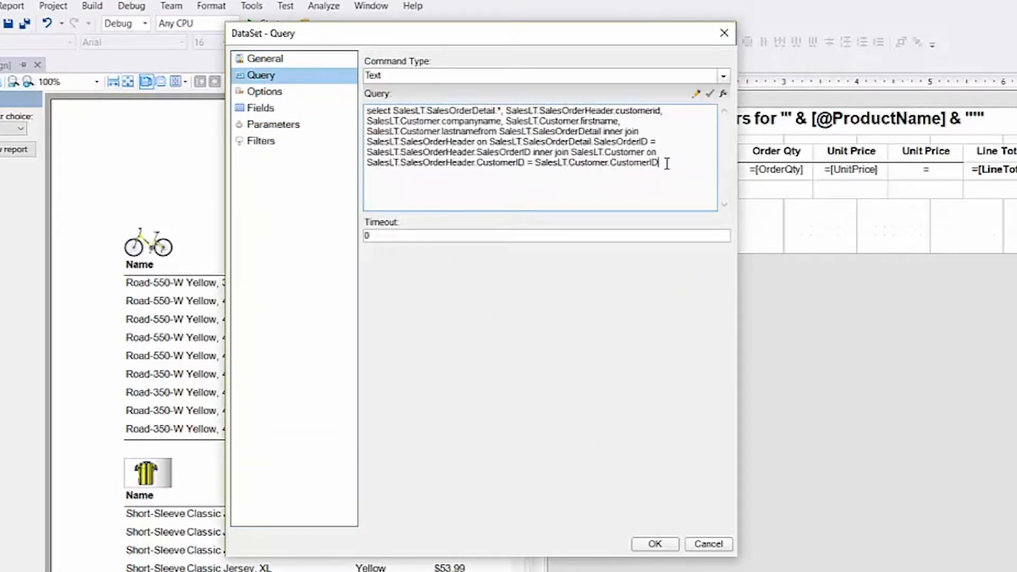
text(where saleslt.salesorderdetail.productid = @queryparameter)
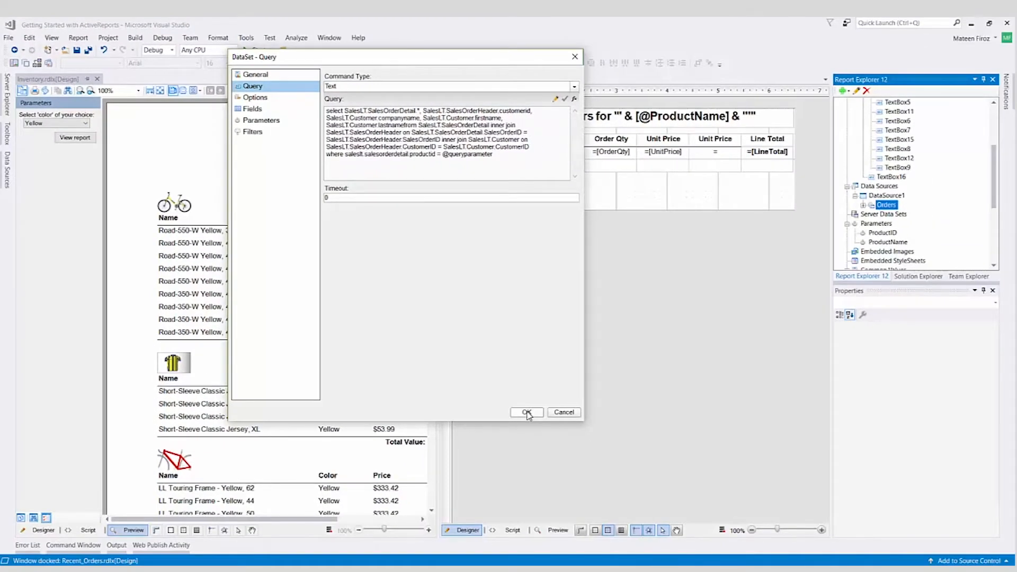
click(525, 412)
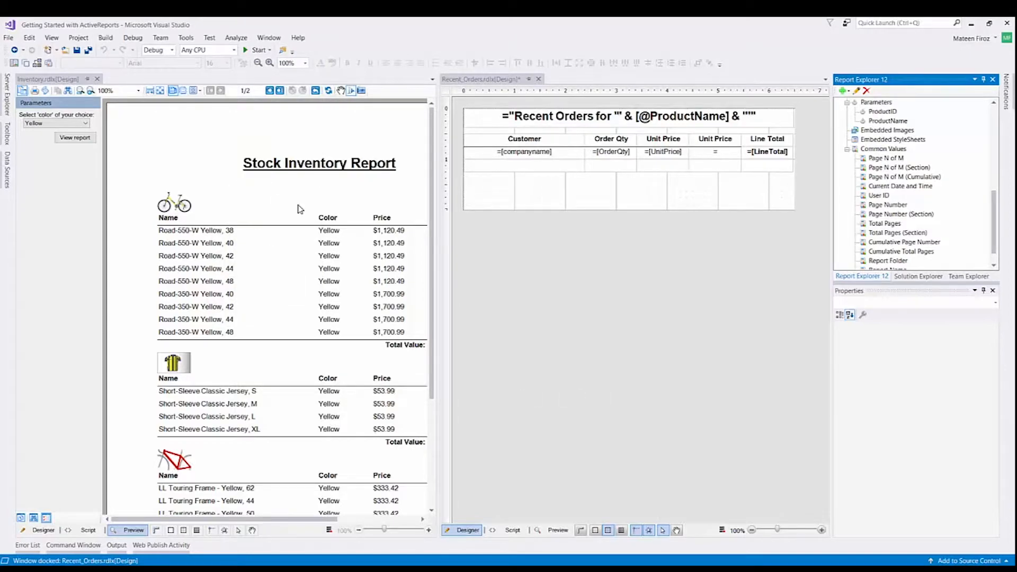
Set Image1's navigation action to Jump to report with target Recent_Orders
click(43, 530)
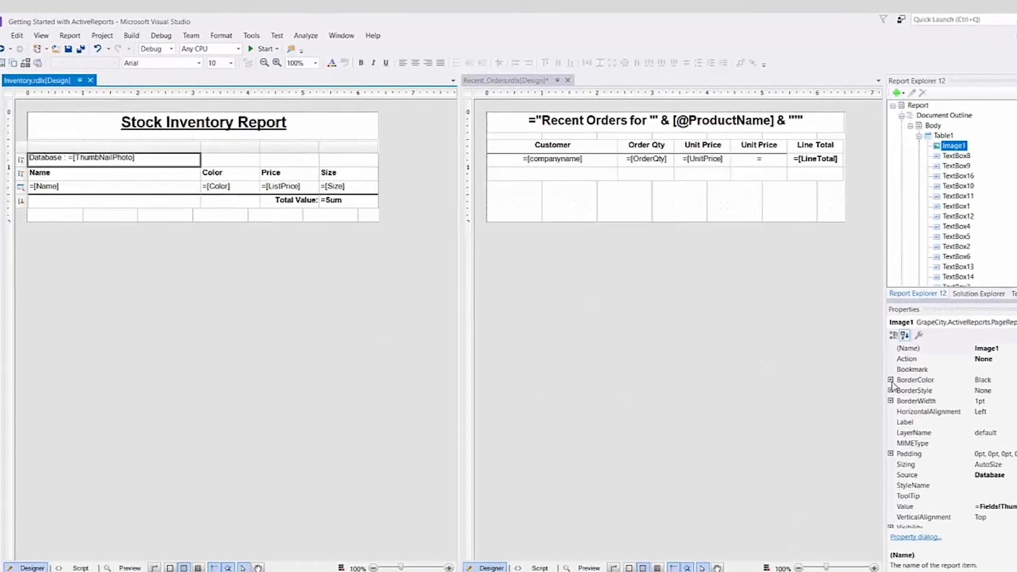
click(916, 536)
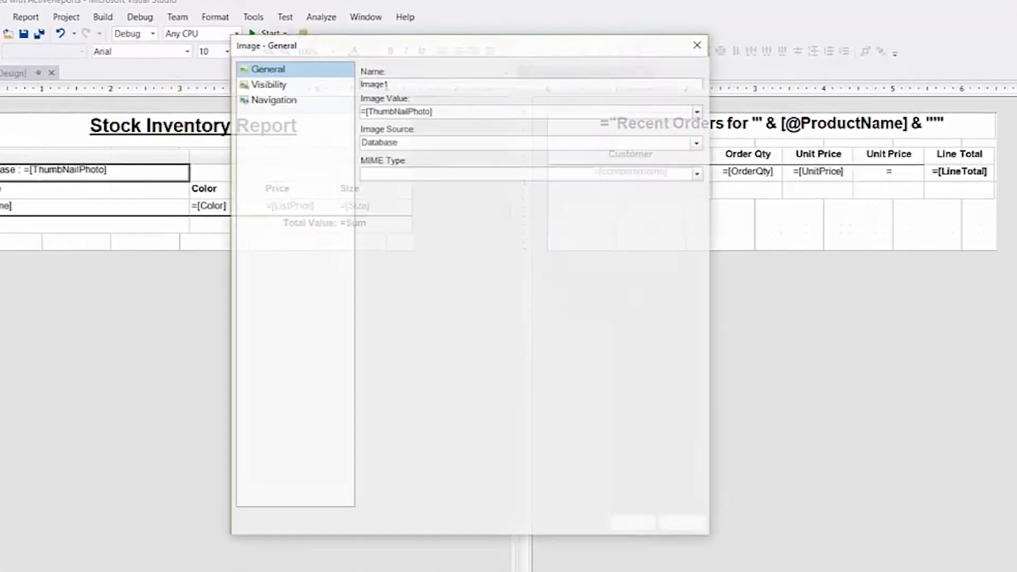
click(273, 100)
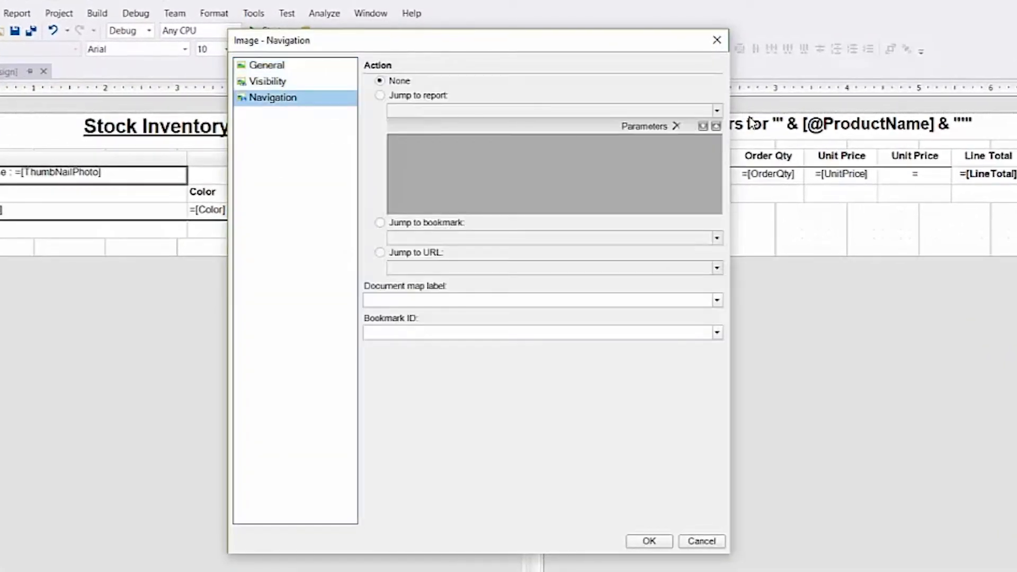
click(380, 96)
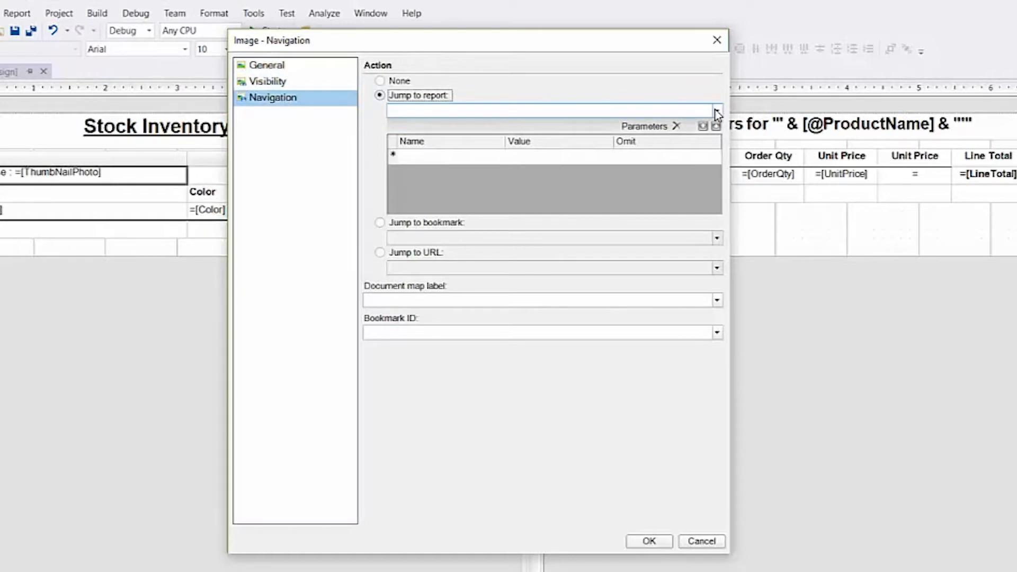
click(716, 110)
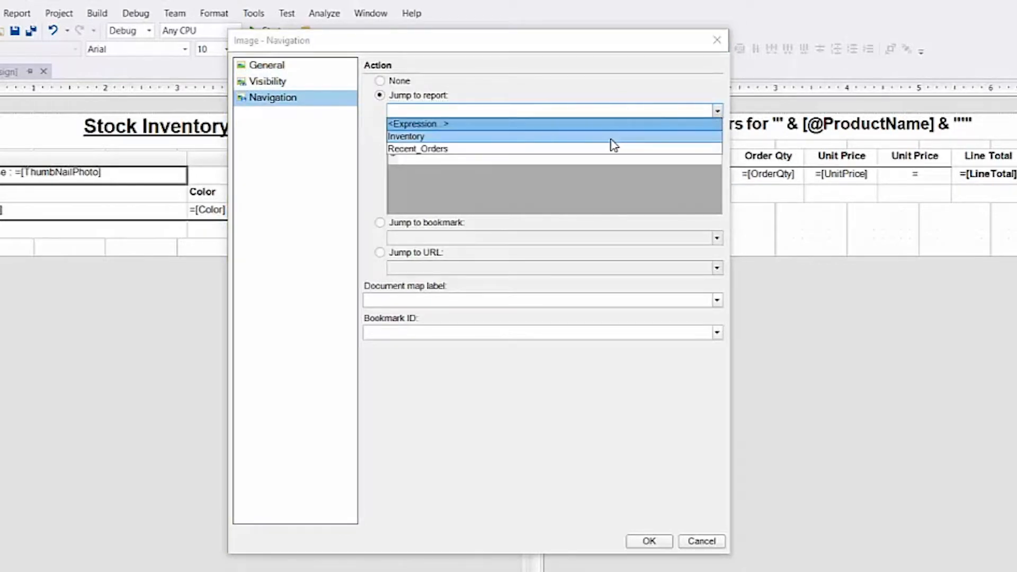
click(418, 148)
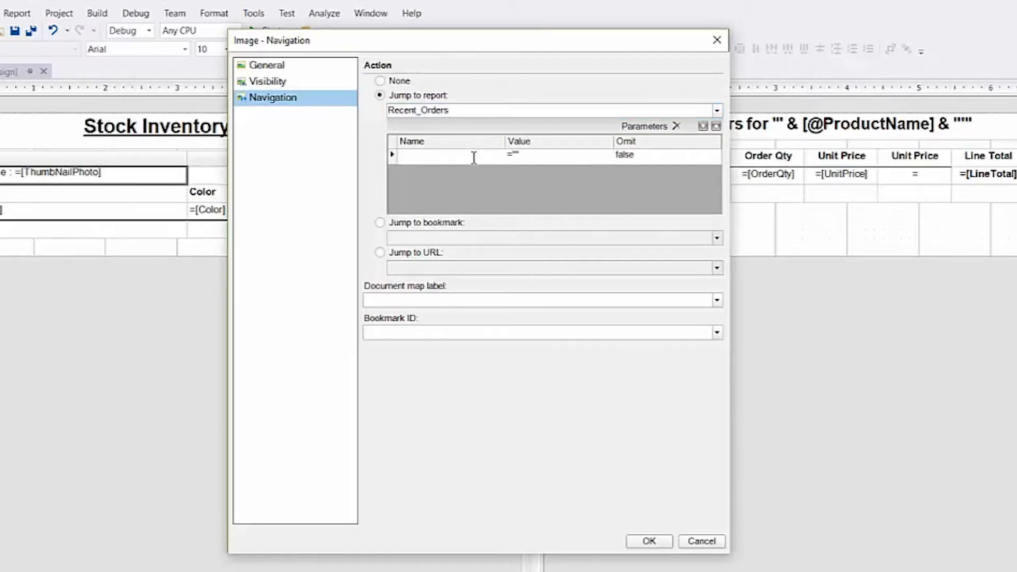
Add jump parameter ProductID with value Fields!ProductID.Value
text(Product)
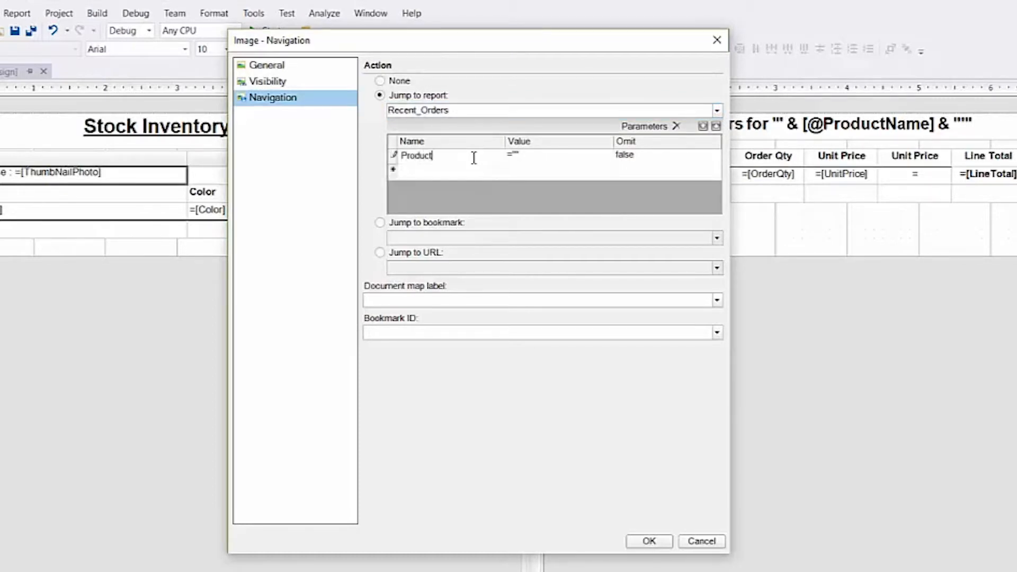
text(ID)
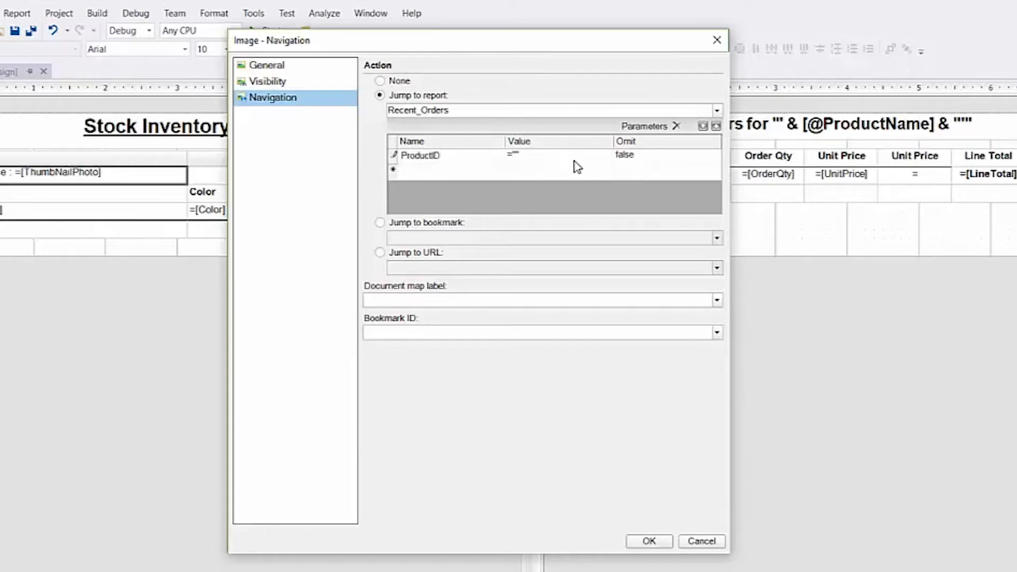
click(605, 156)
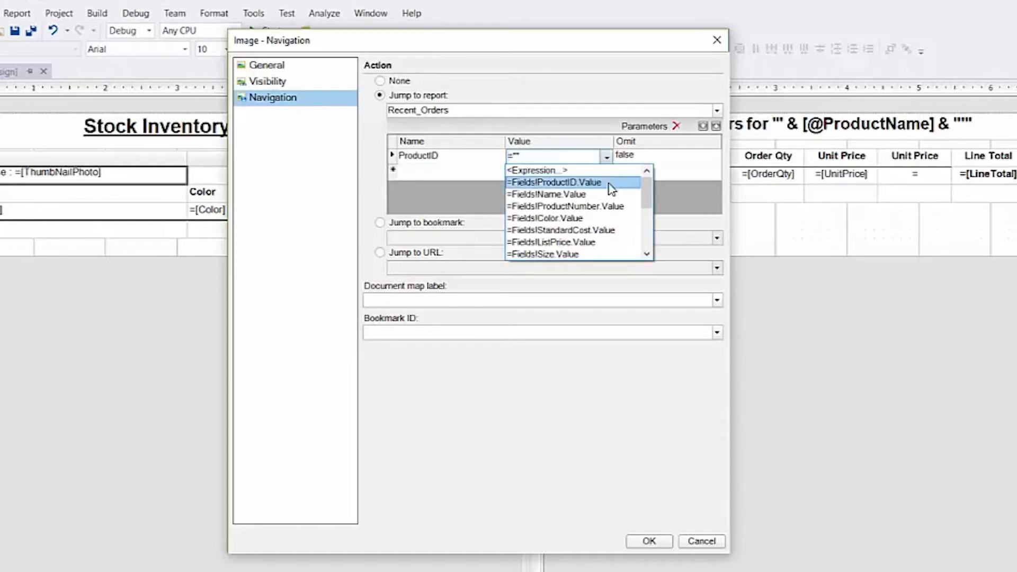
click(552, 183)
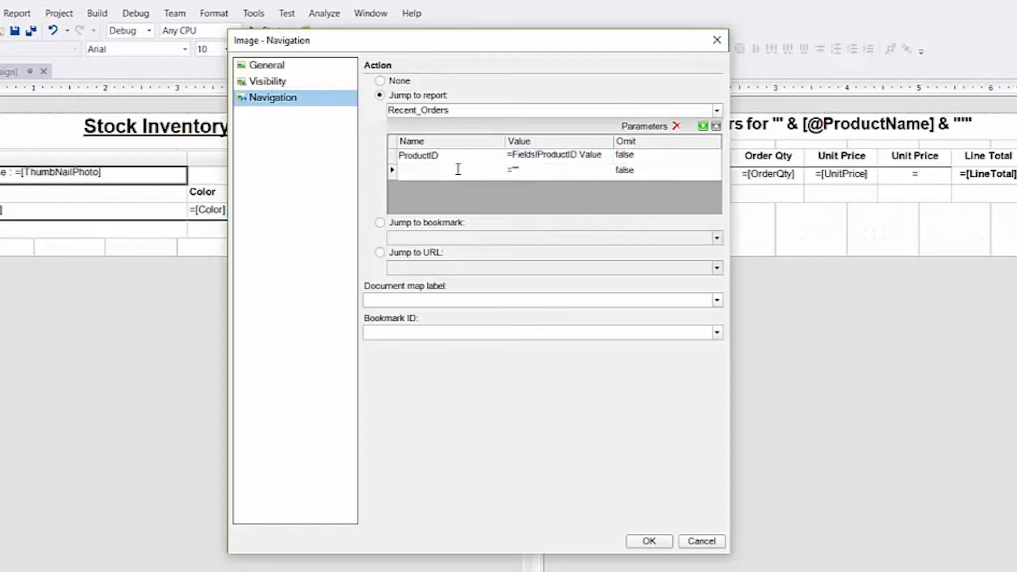
Add ProductName = Fields!Name.Value, confirm navigation settings, and preview the Inventory report
text(Product)
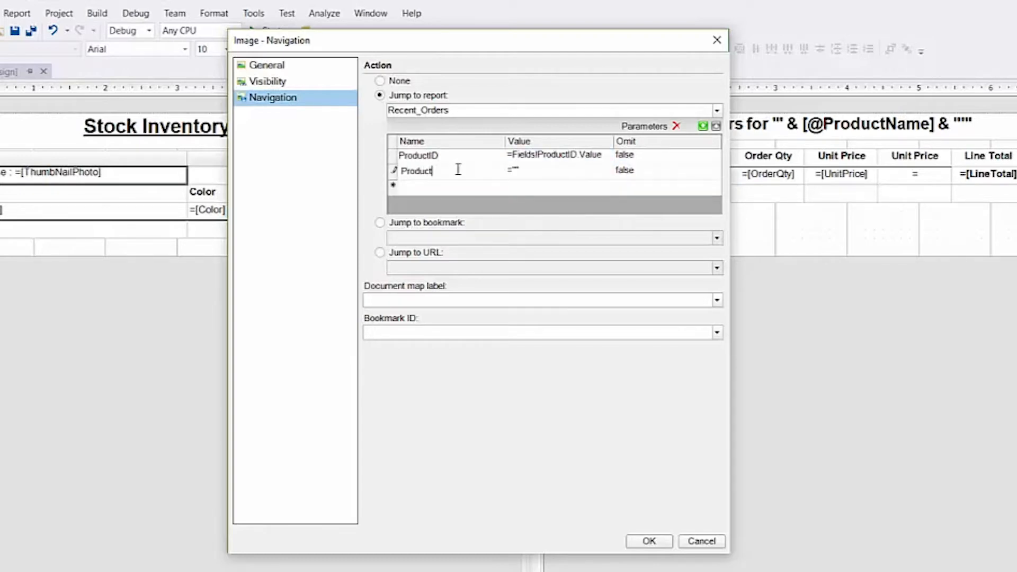
text(Name)
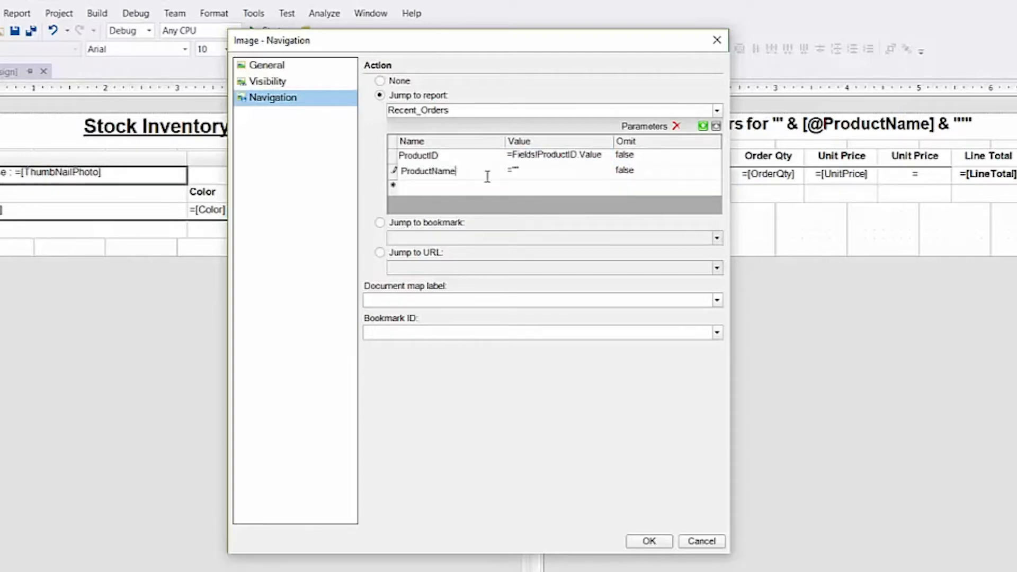
click(604, 173)
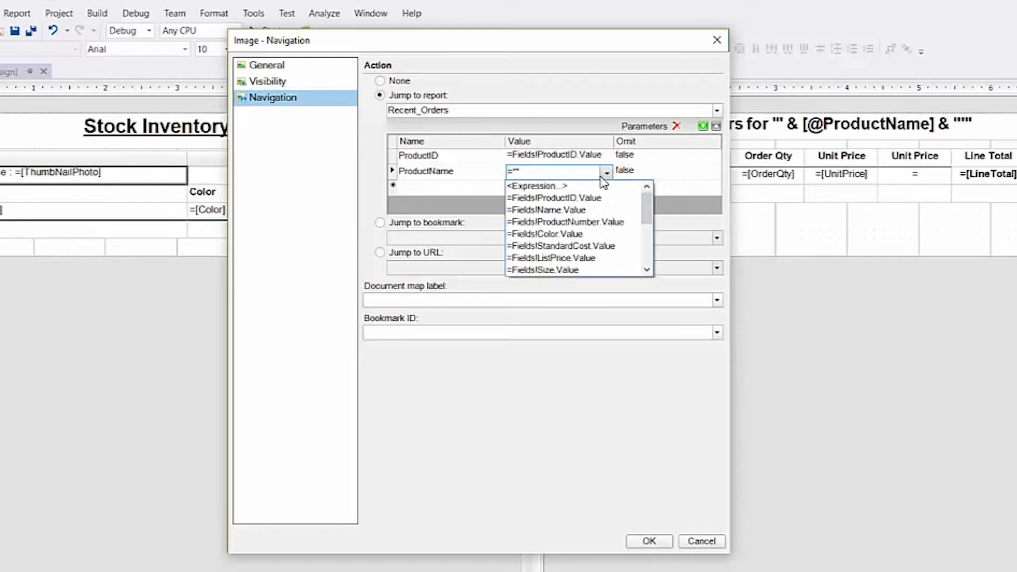
click(546, 209)
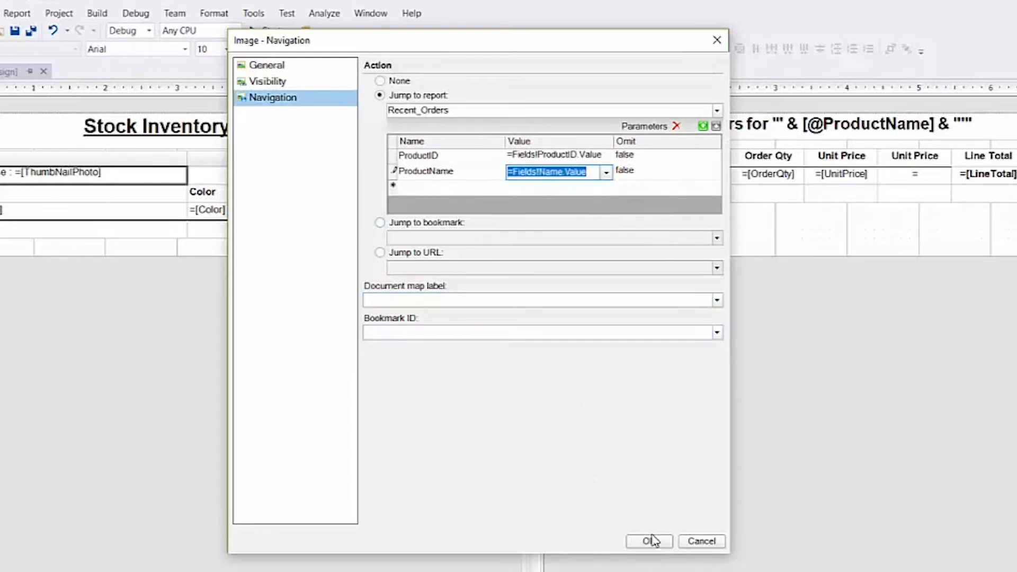
click(649, 541)
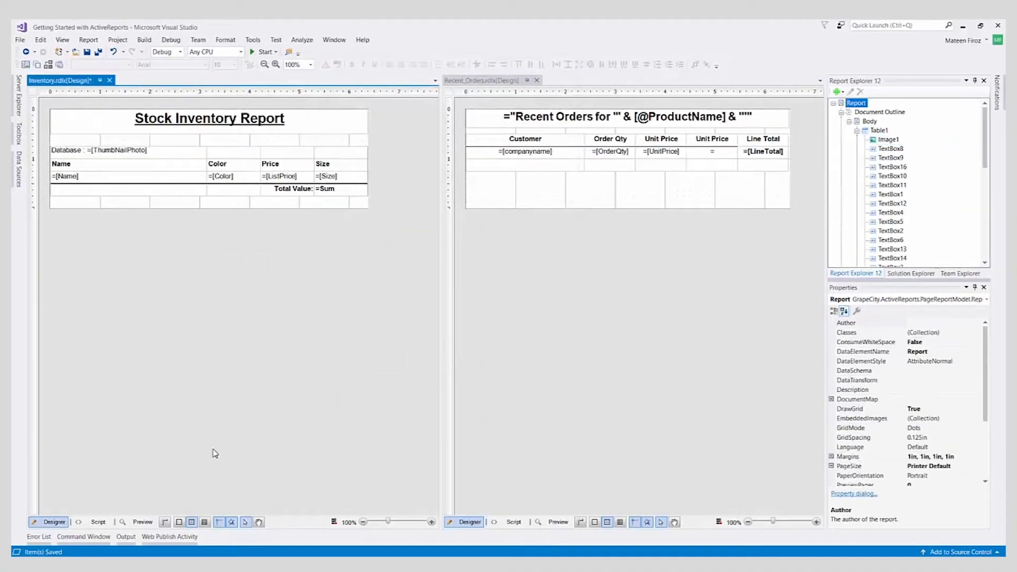
click(142, 522)
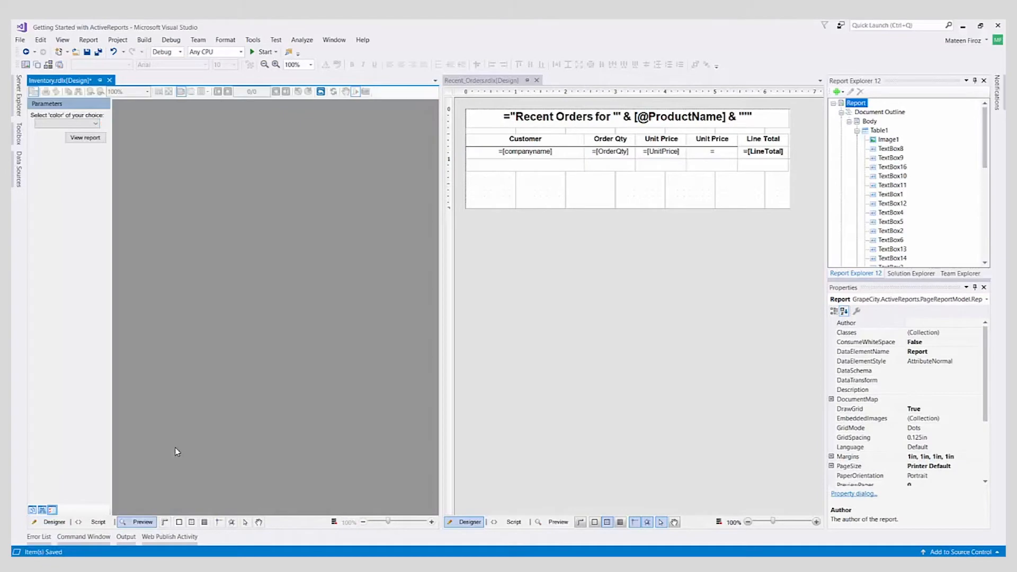